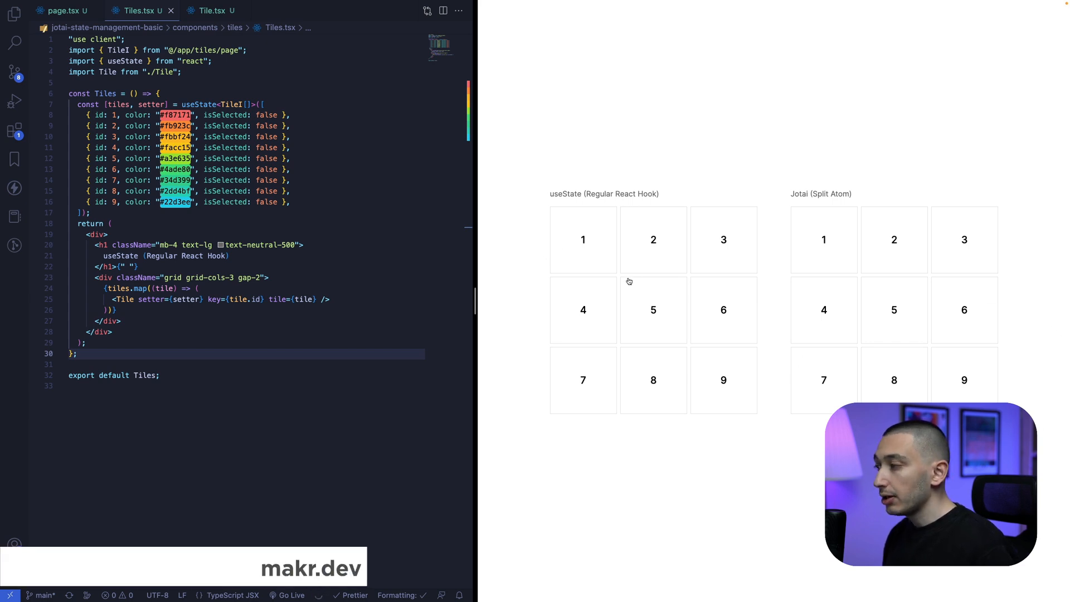
mouse_move(555, 212)
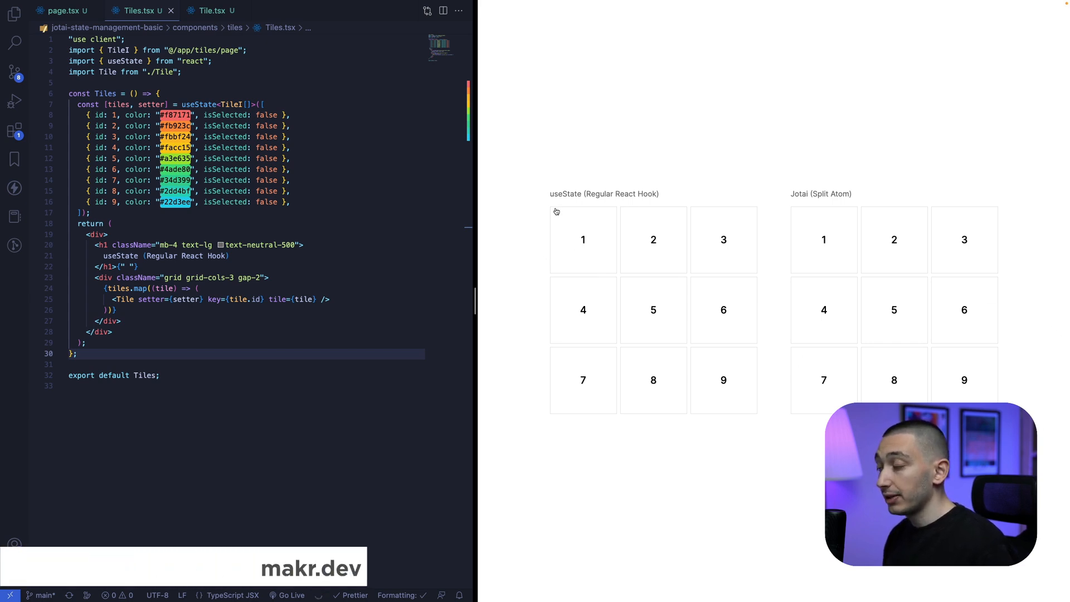
mouse_move(804, 205)
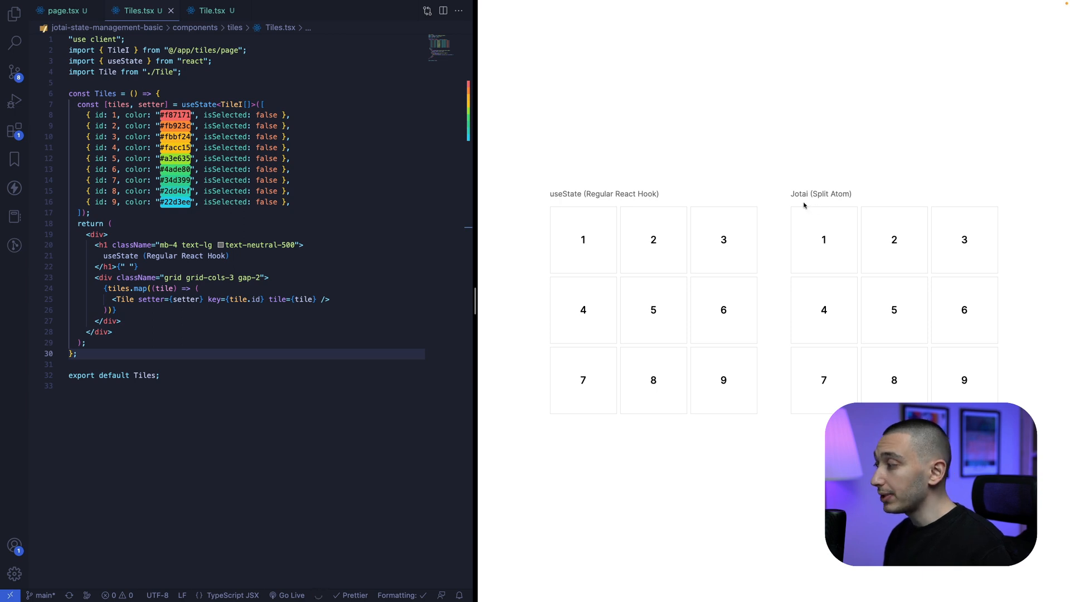
mouse_move(585, 240)
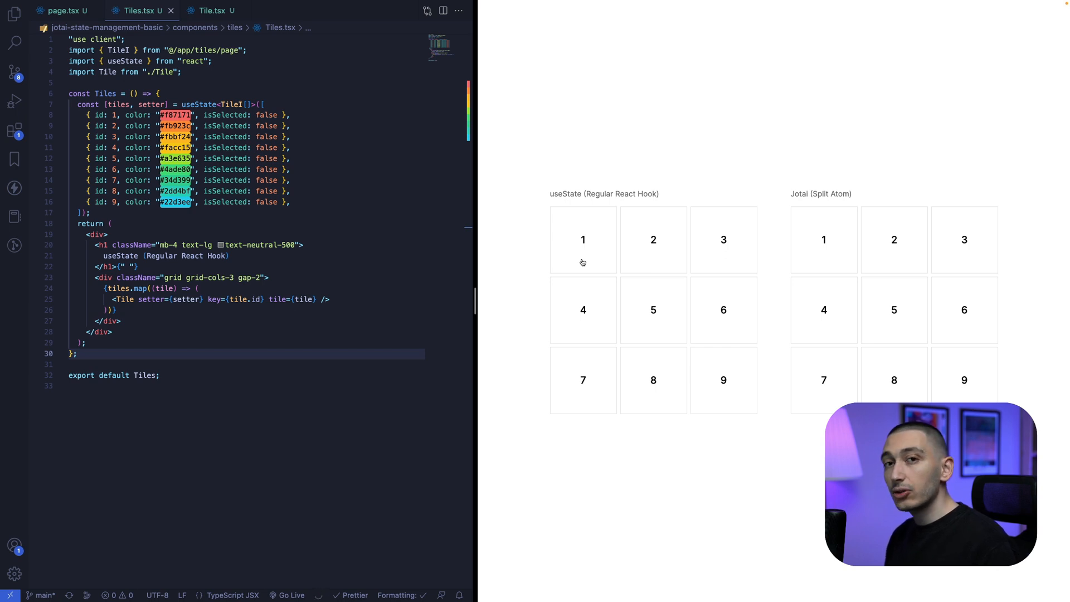
mouse_move(573, 257)
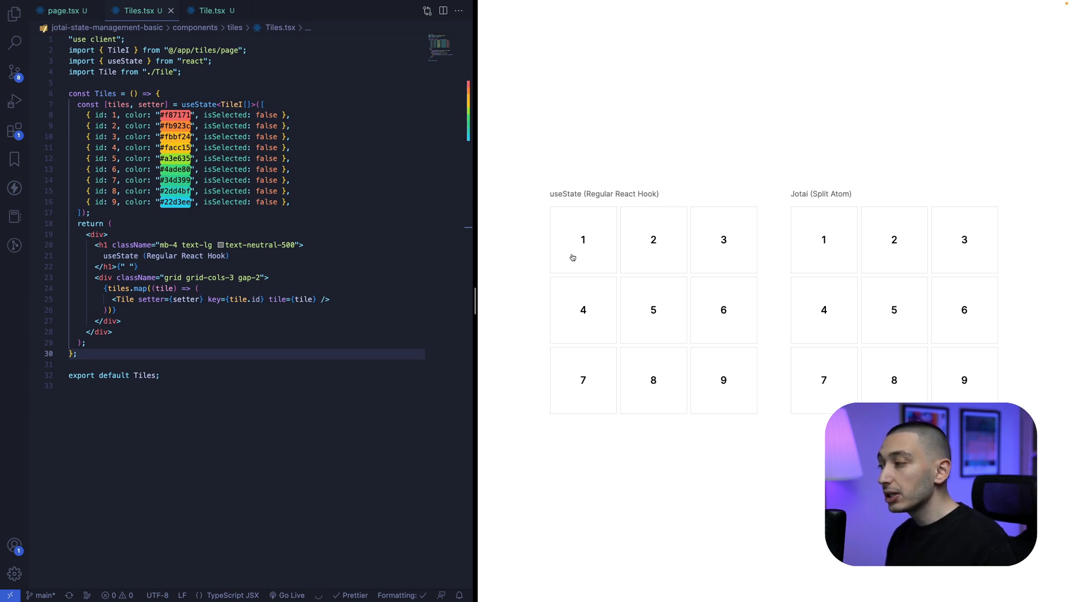
mouse_move(162, 228)
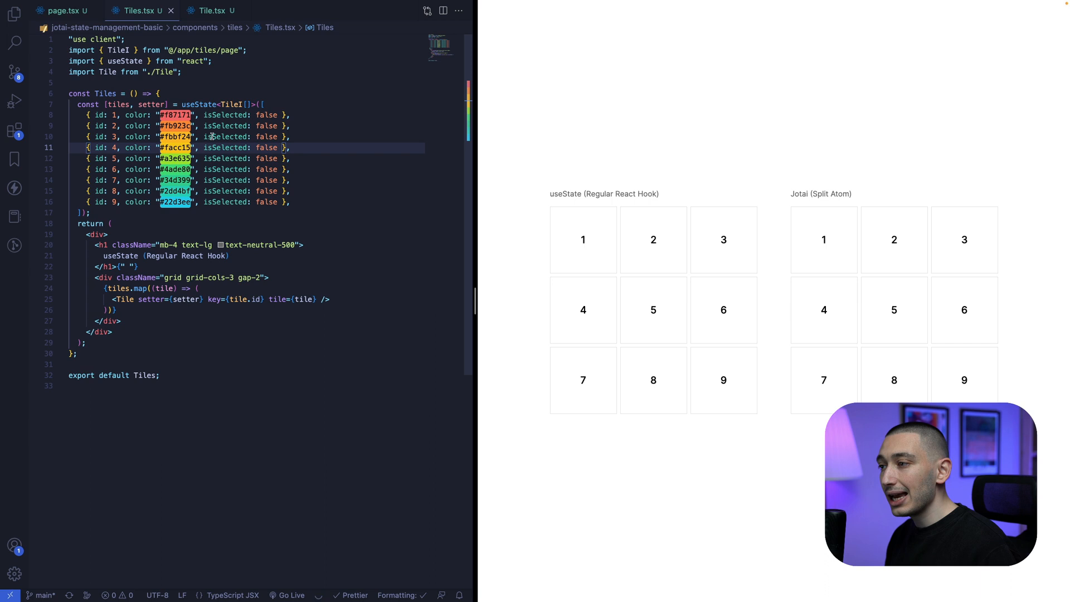
mouse_move(647, 168)
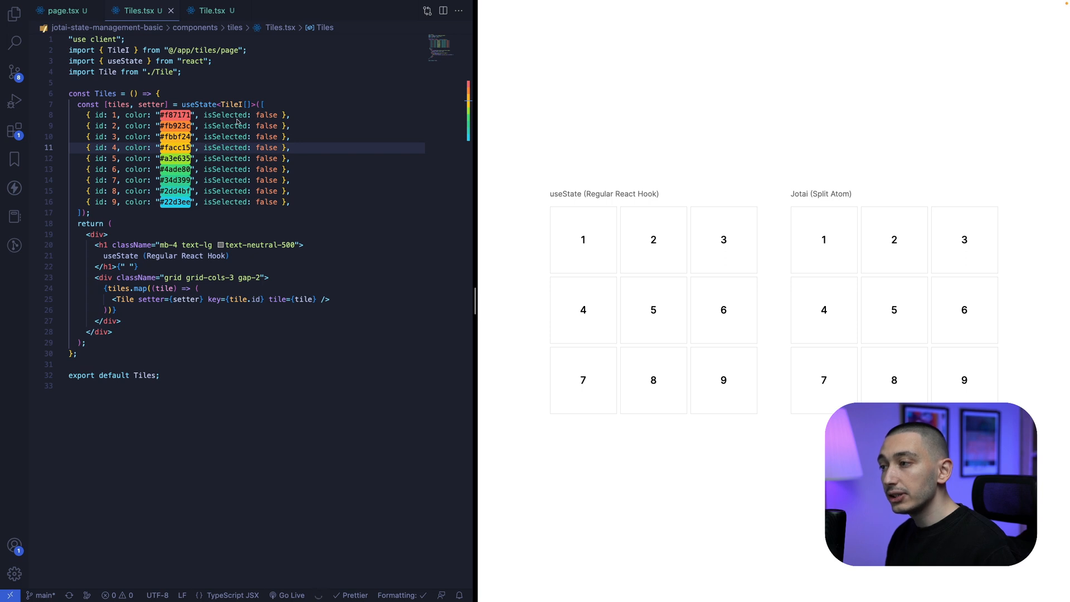
mouse_move(623, 243)
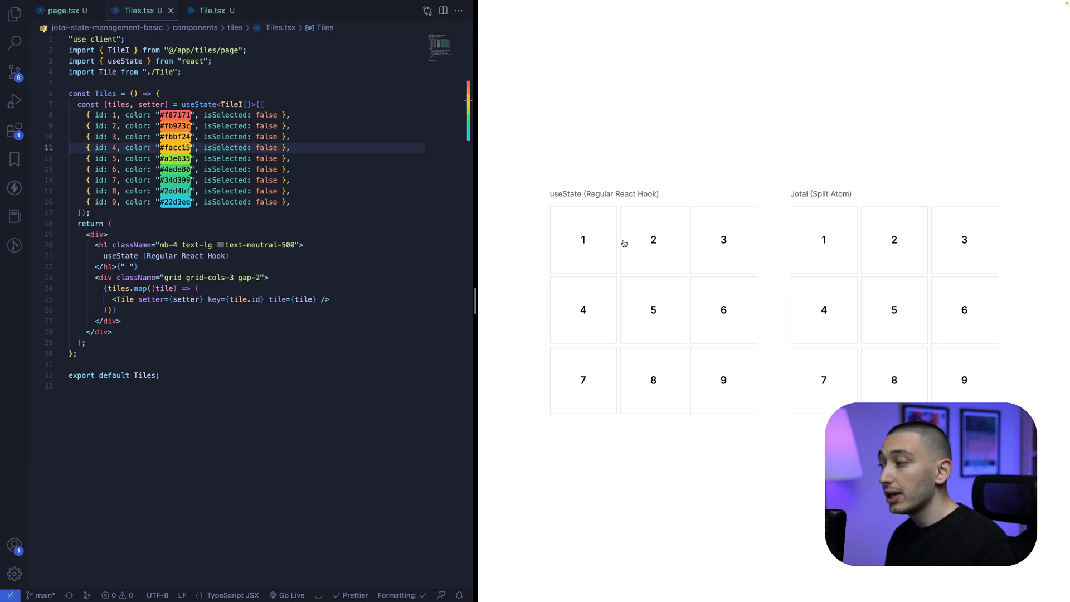
Step: Select tile 1 in the useState grid and tile 2 in the Jotai grid
click(583, 240)
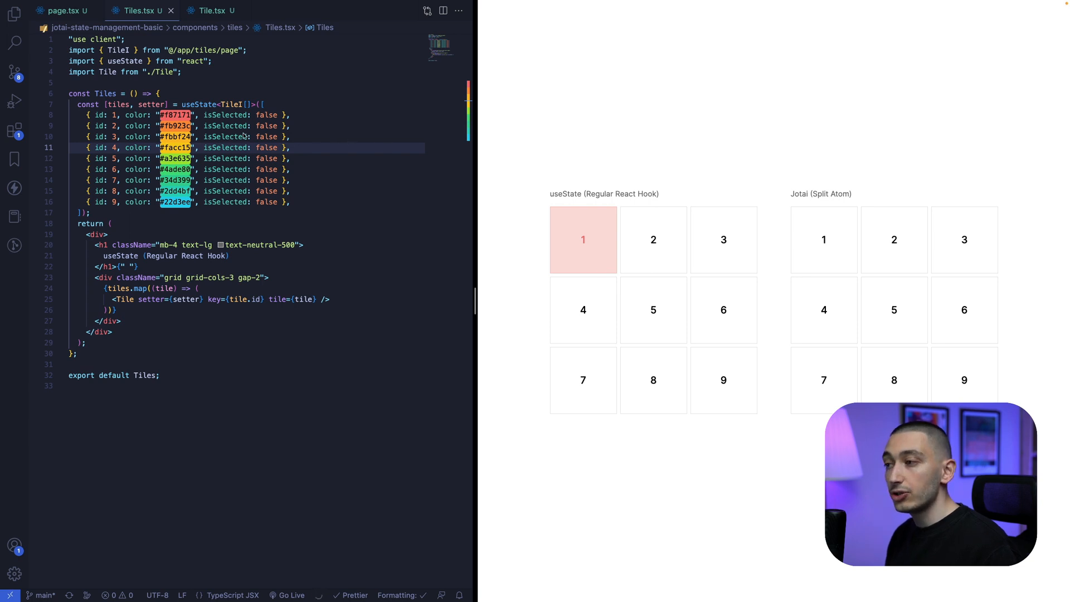
mouse_move(672, 205)
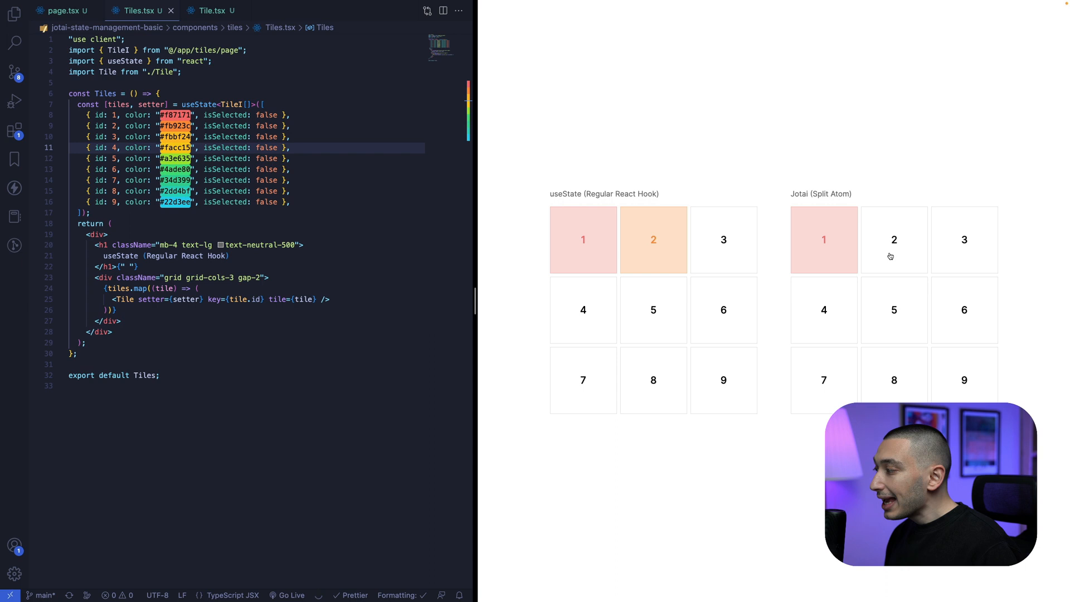
click(894, 240)
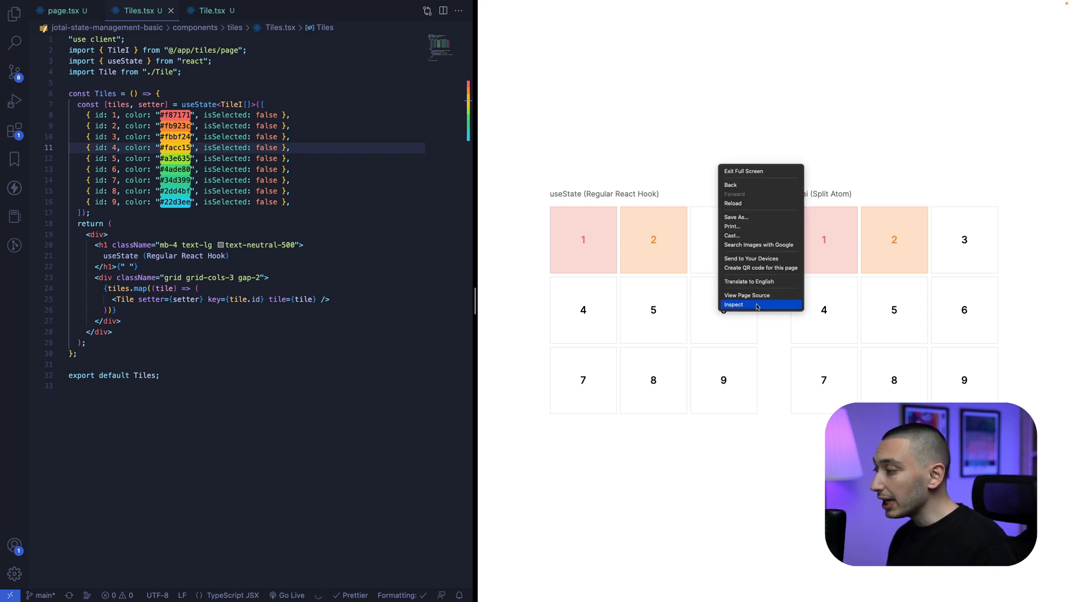
Step: With dev tools open via Inspect, select tiles 3, 5, 4 in the useState grid and tile 3 in the Jotai grid
click(734, 305)
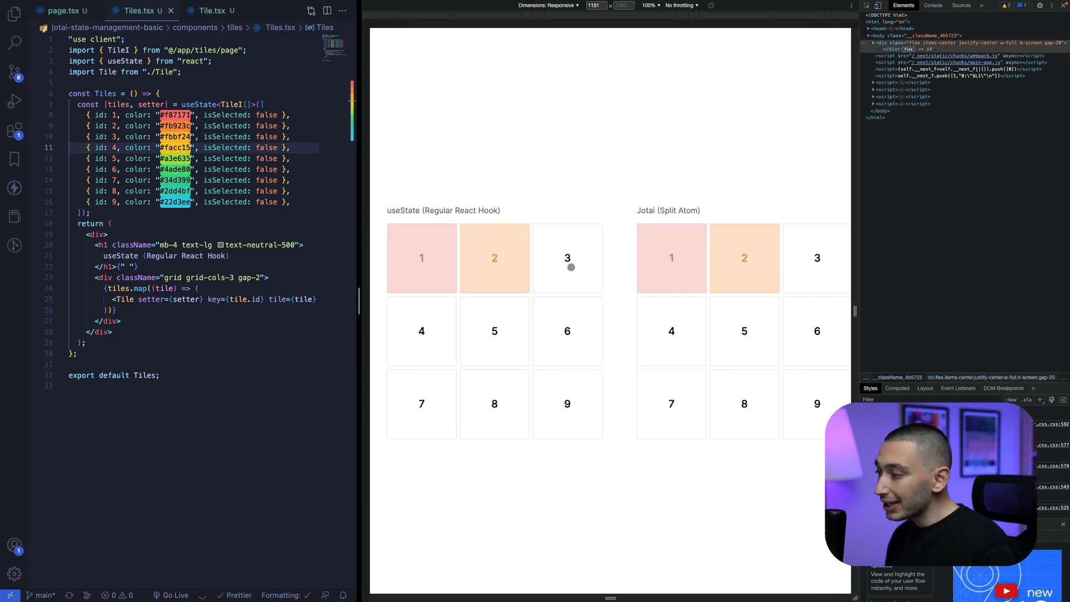
click(567, 258)
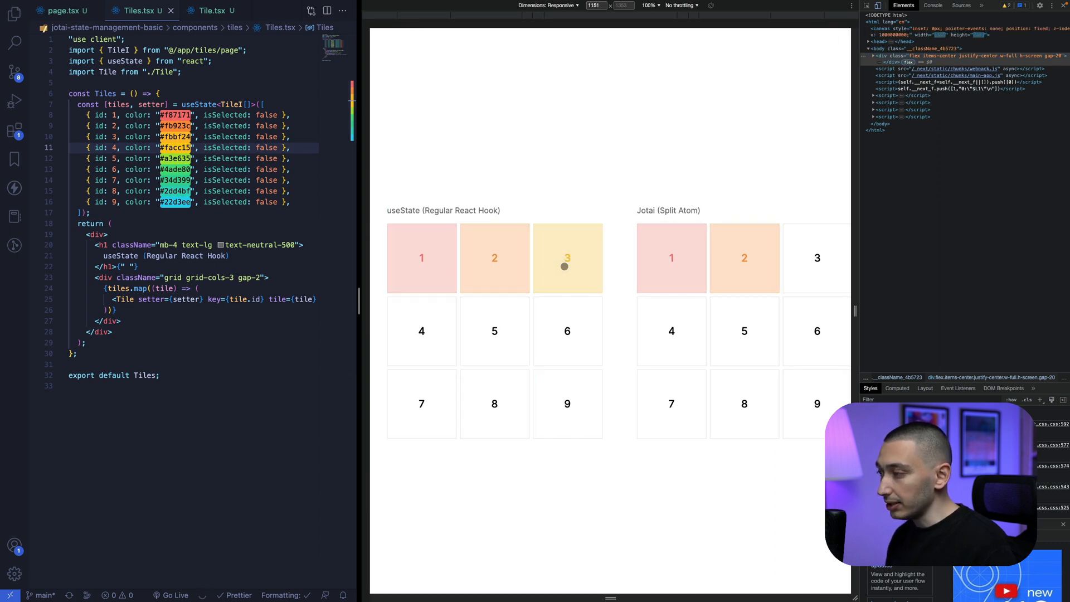
mouse_move(451, 261)
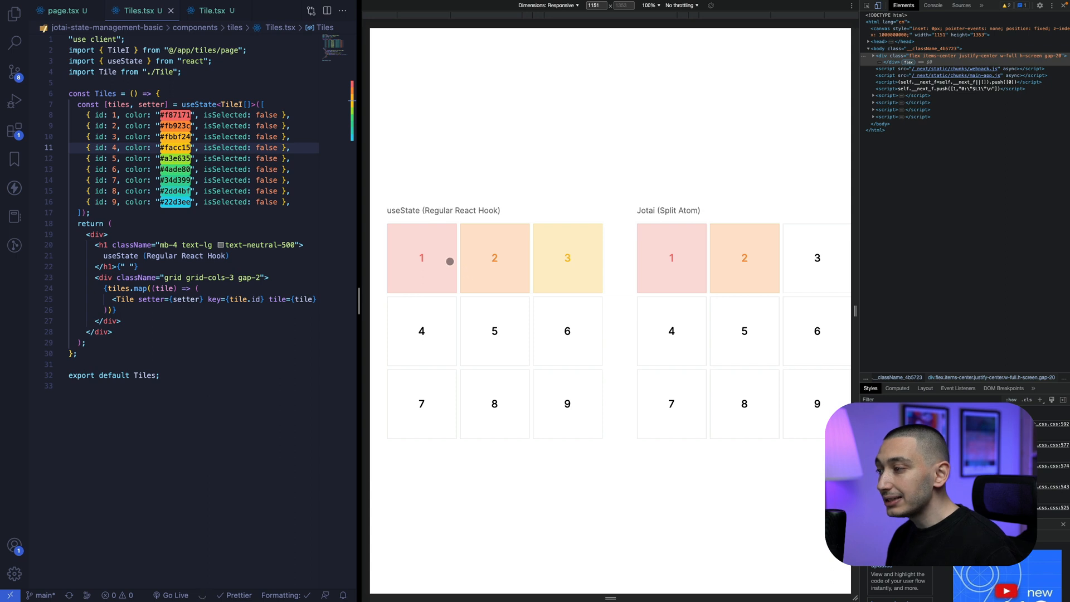
mouse_move(530, 369)
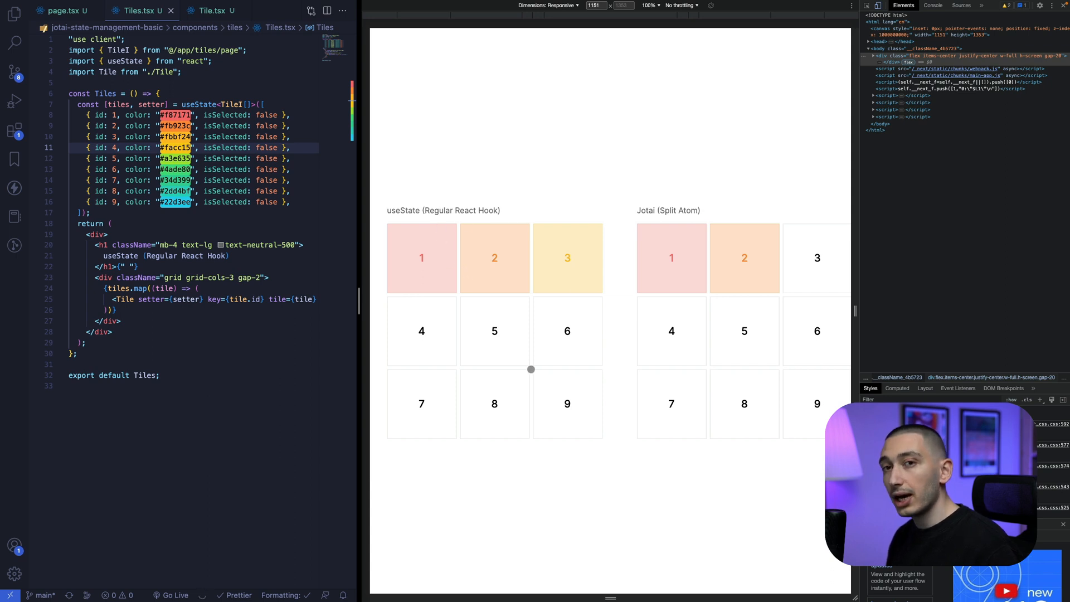
click(493, 331)
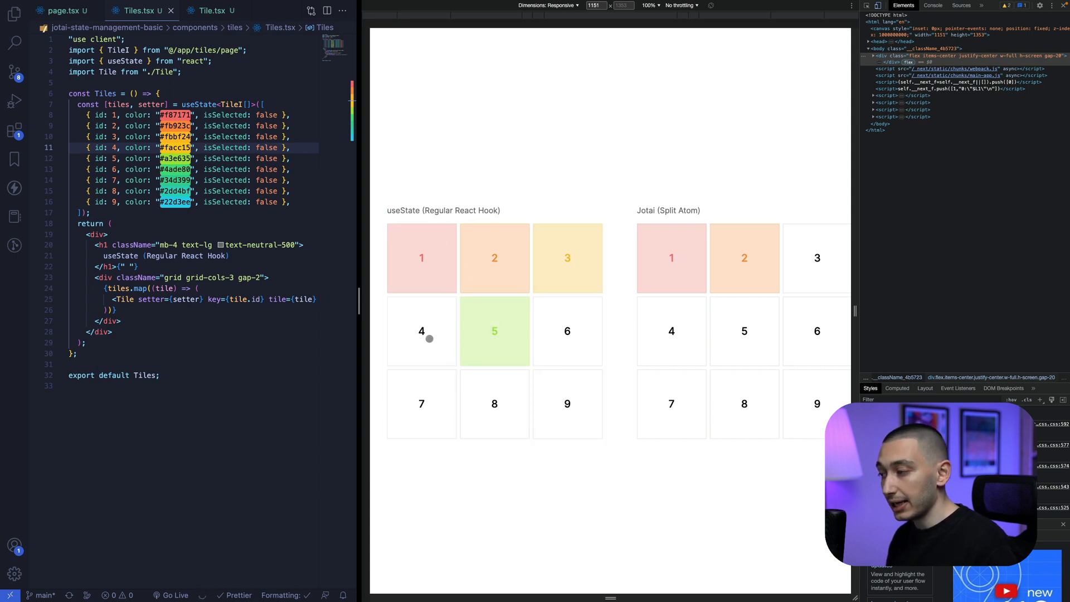
click(568, 331)
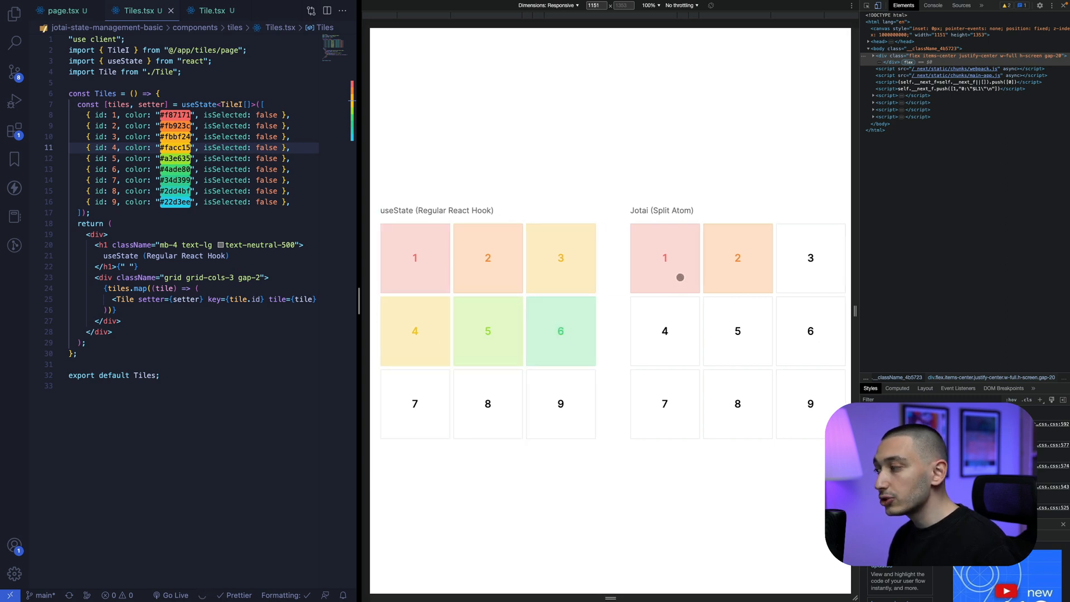
click(809, 258)
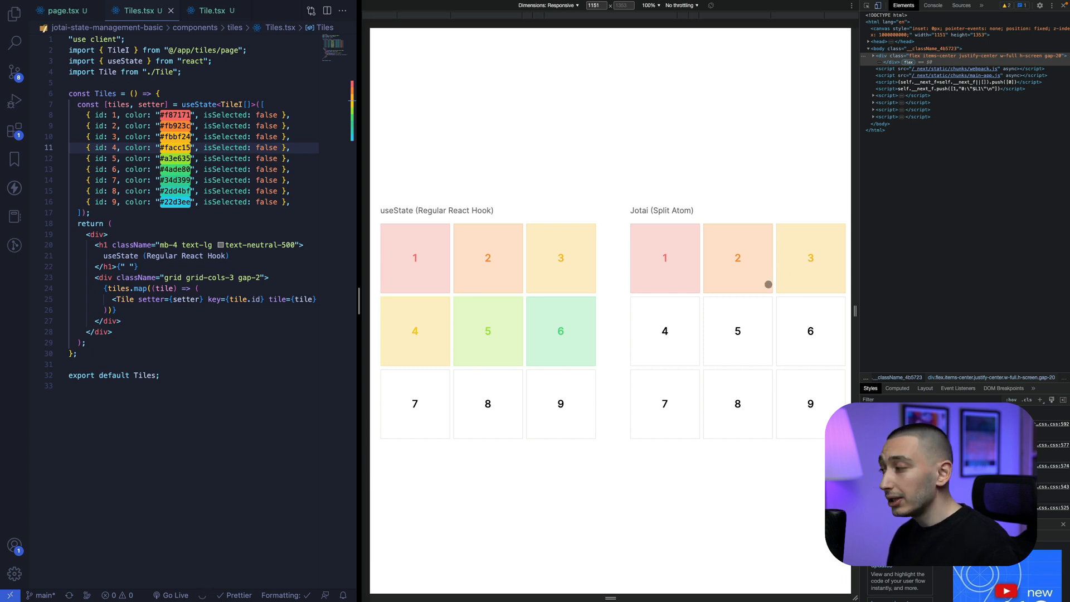
mouse_move(624, 217)
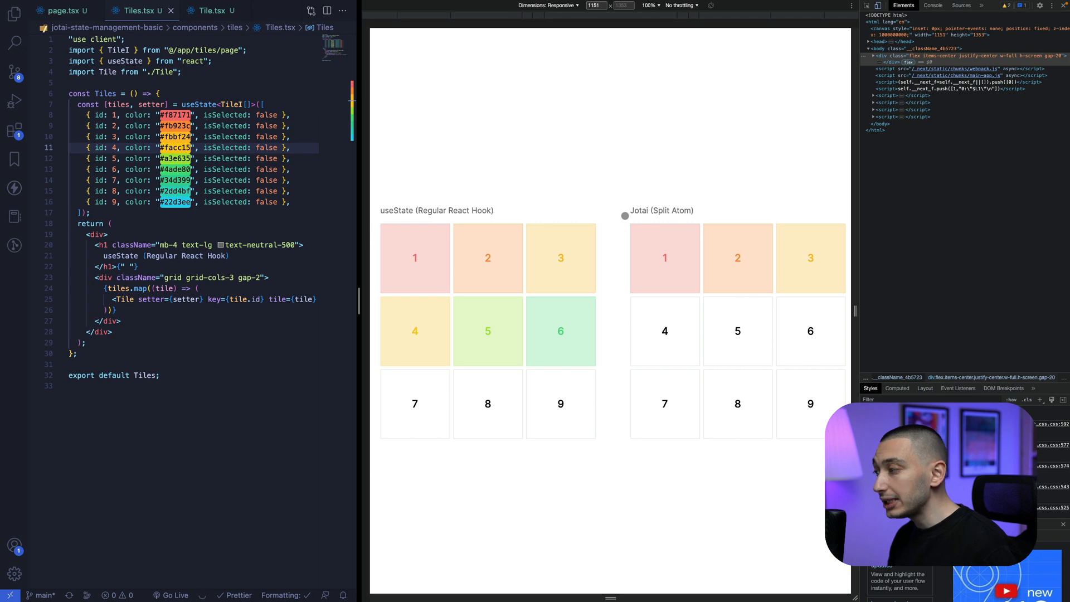
mouse_move(779, 418)
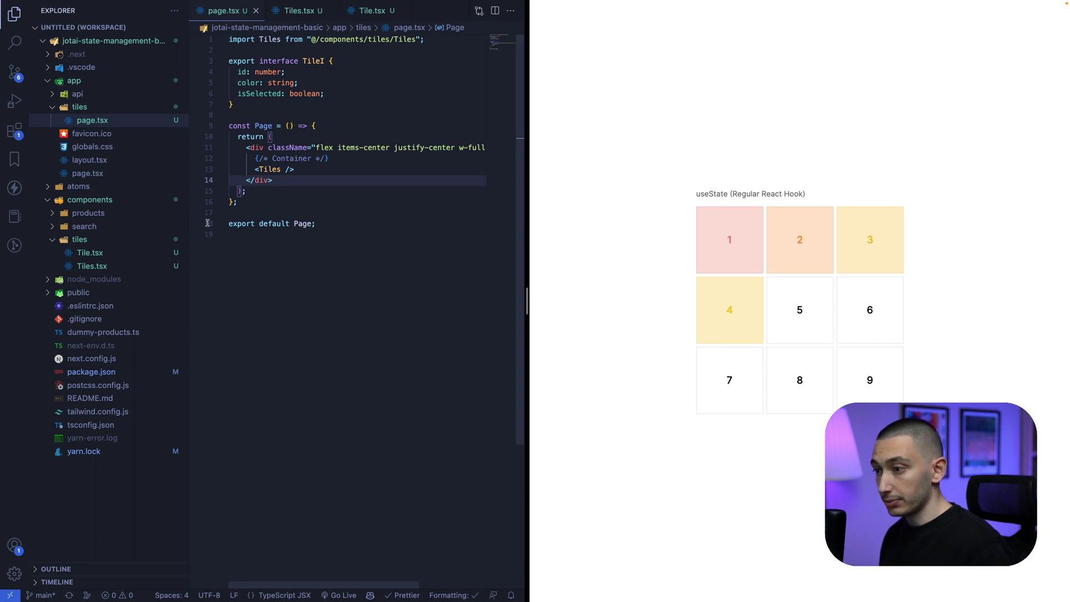
Step: From app/tiles/page.tsx open components/tiles/Tiles.tsx and review its initial tile state
click(254, 170)
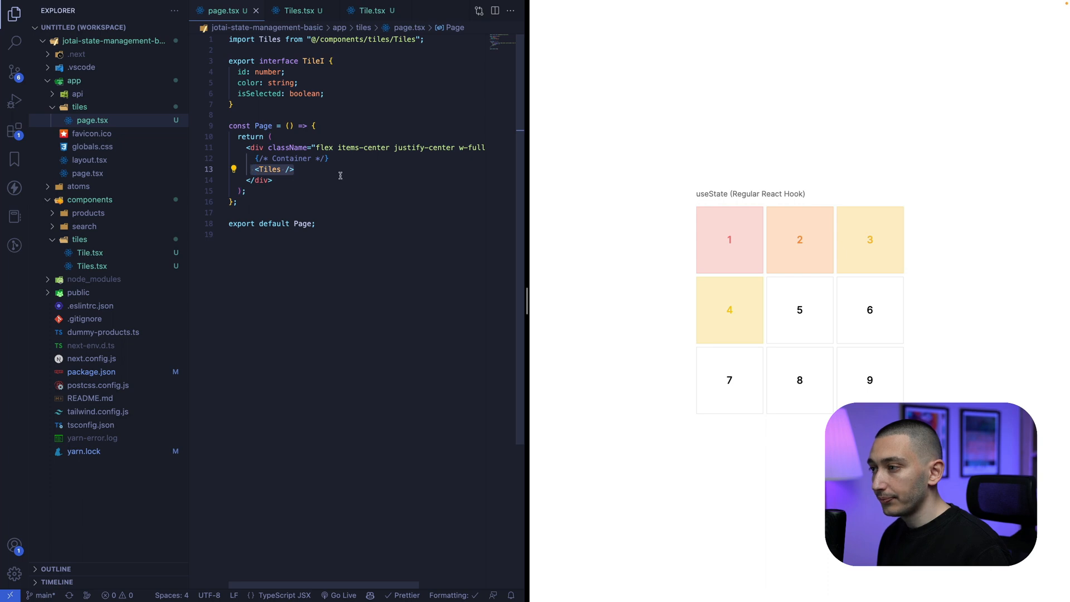
click(299, 10)
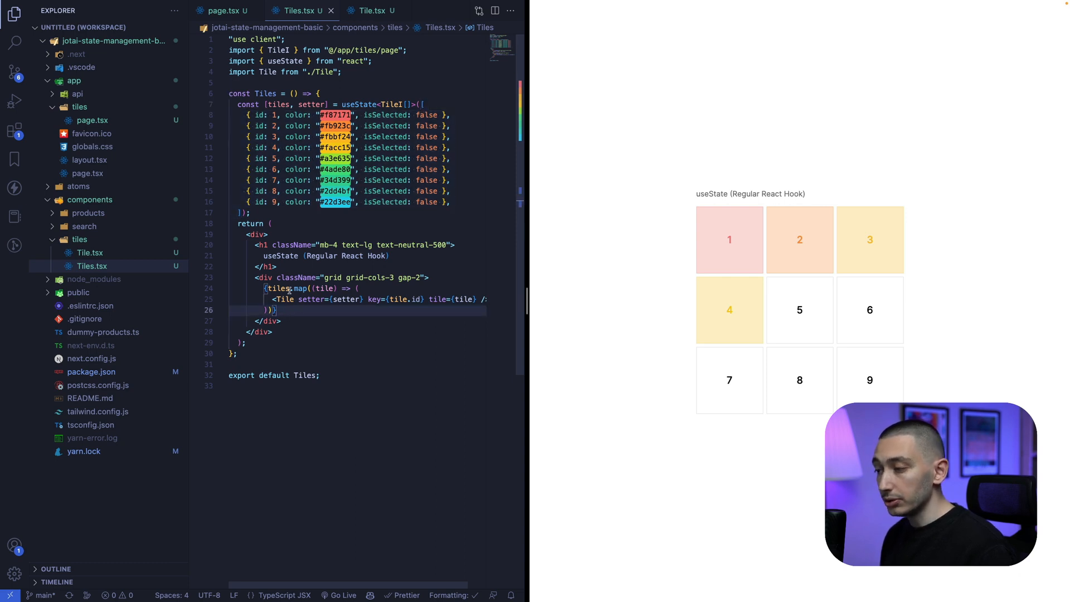
click(445, 115)
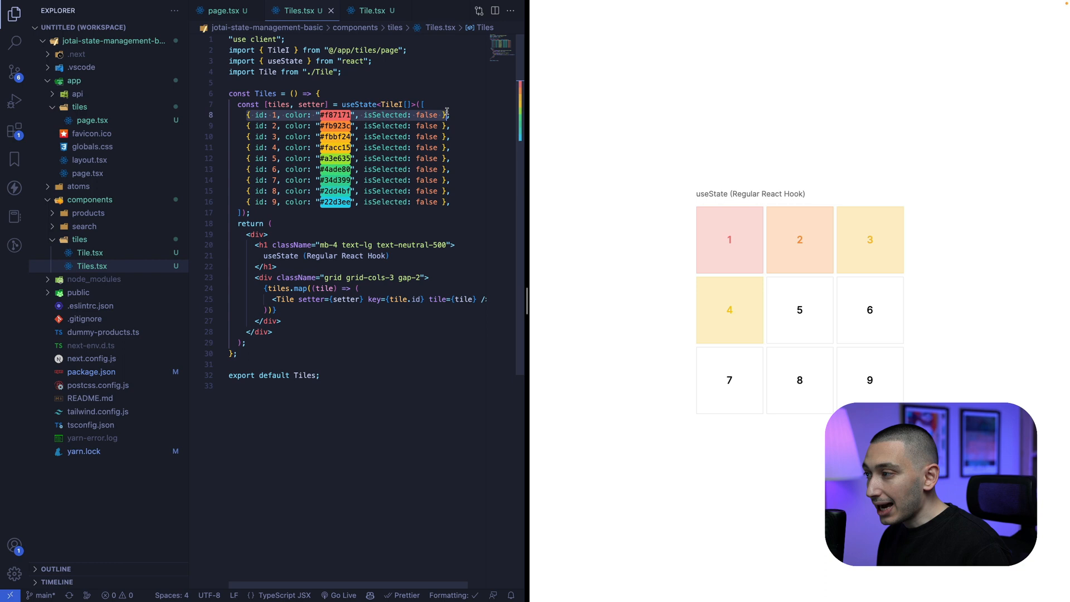
click(280, 321)
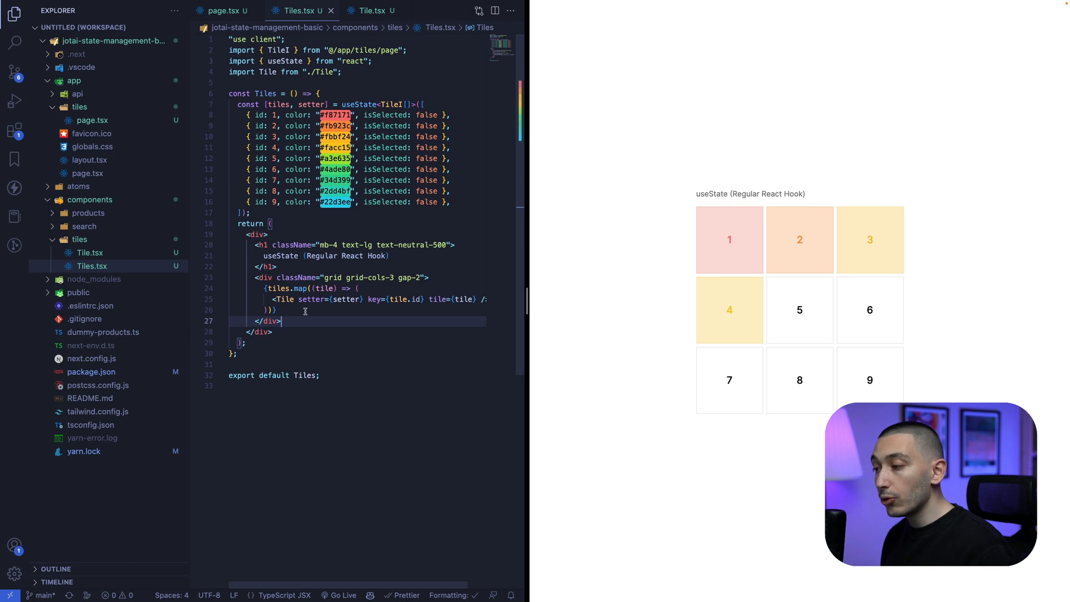
mouse_move(376, 311)
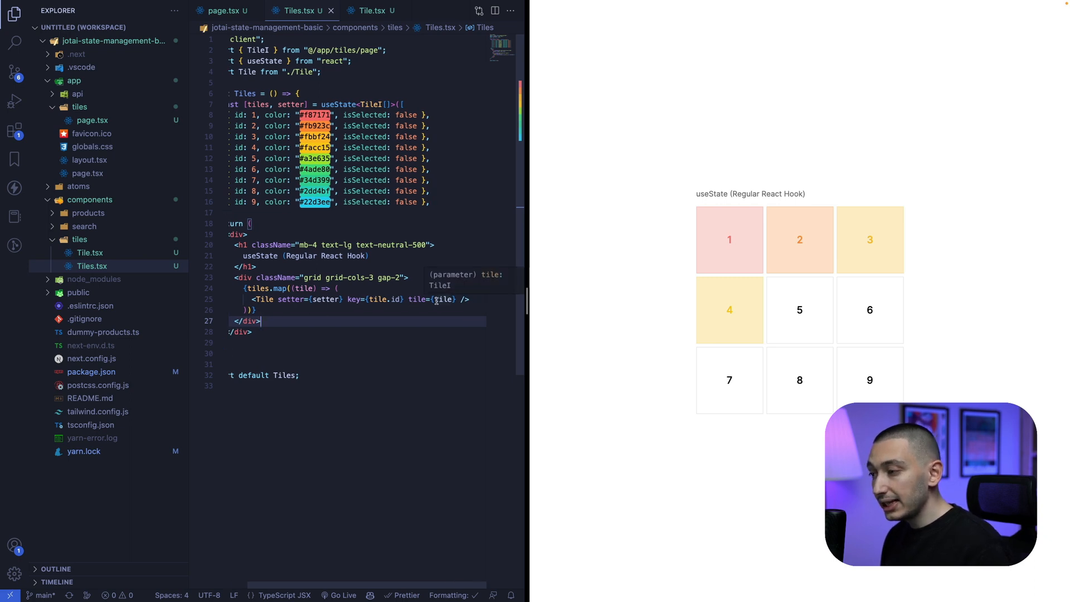
mouse_move(292, 299)
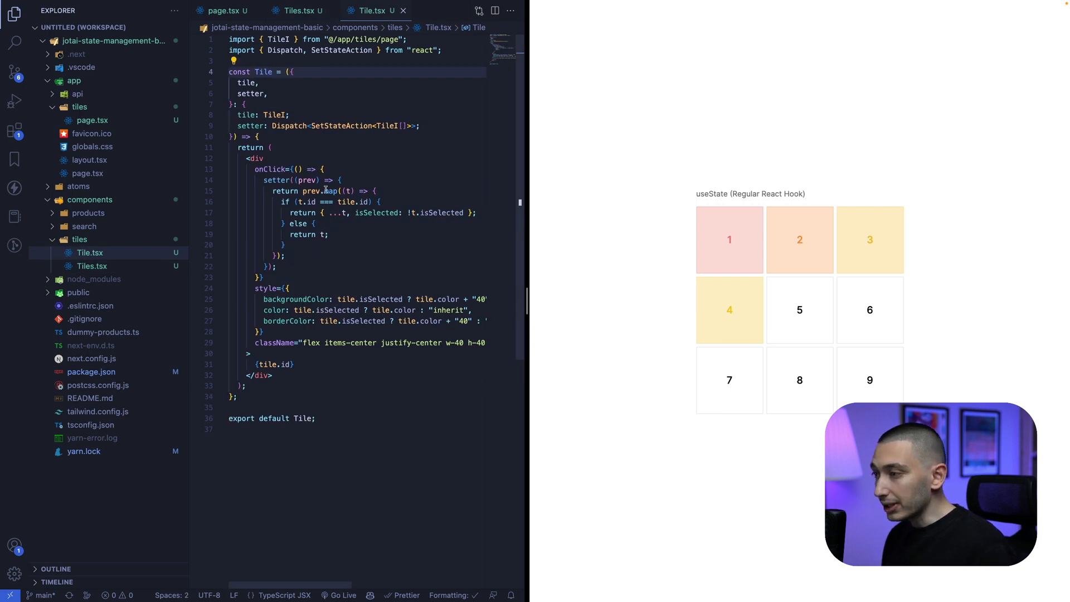
mouse_move(271, 169)
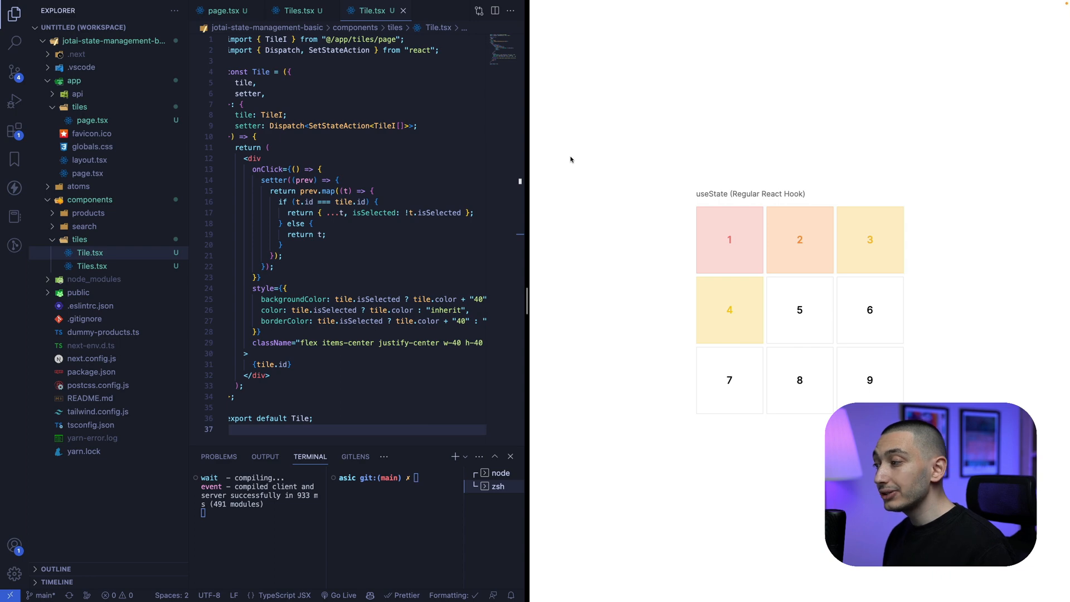
mouse_move(631, 142)
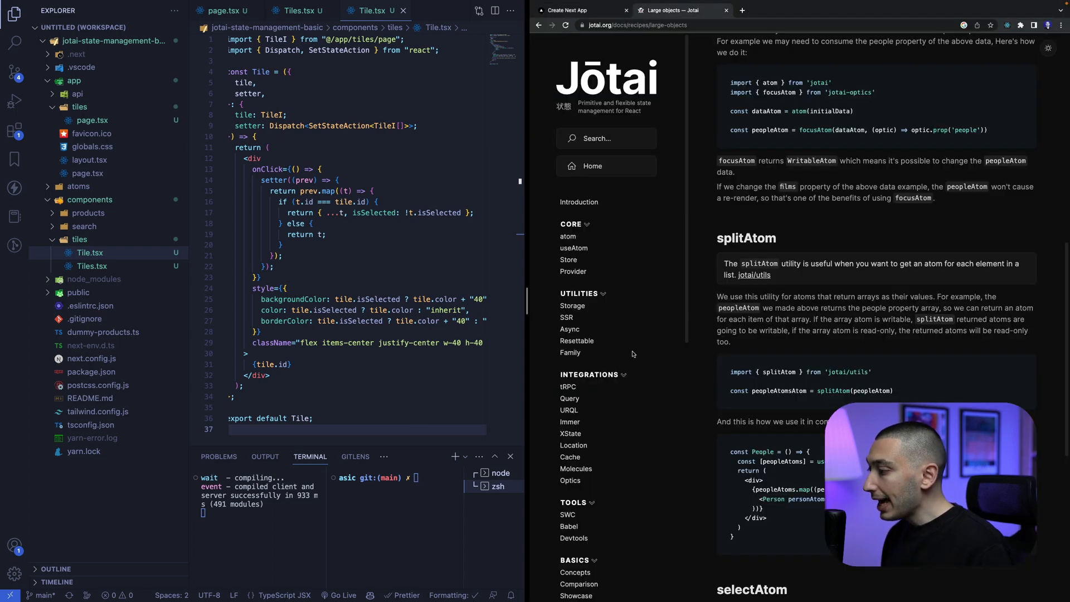
Step: Scroll the Jotai docs Large objects recipe to read the splitAtom section
scroll(down, 3)
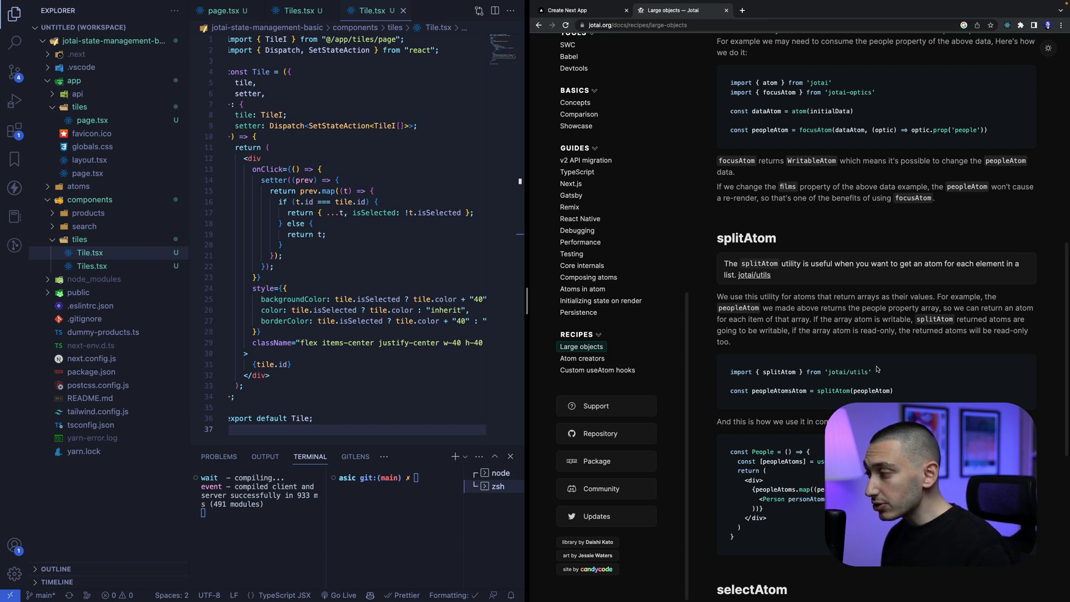
Step: Install jotai-utils with yarn add in the integrated terminal
text(yarn)
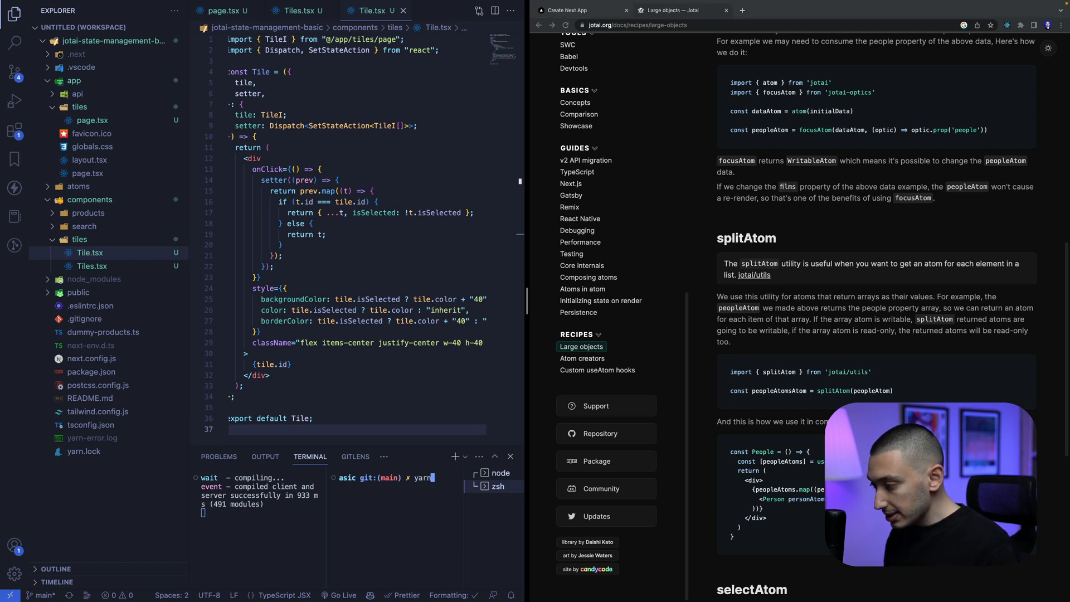
text(add)
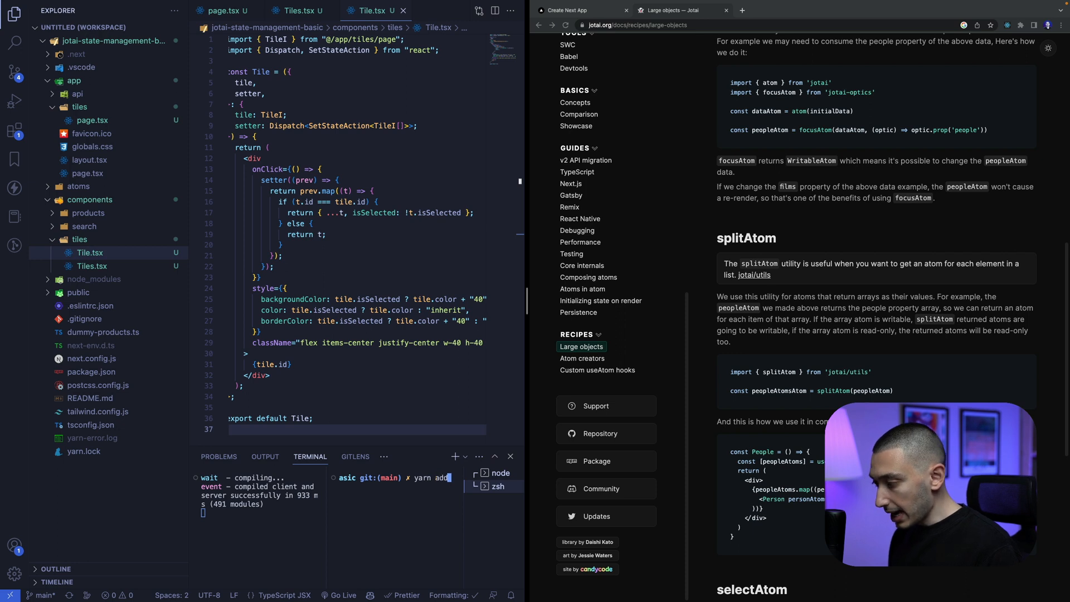
text(jotai-)
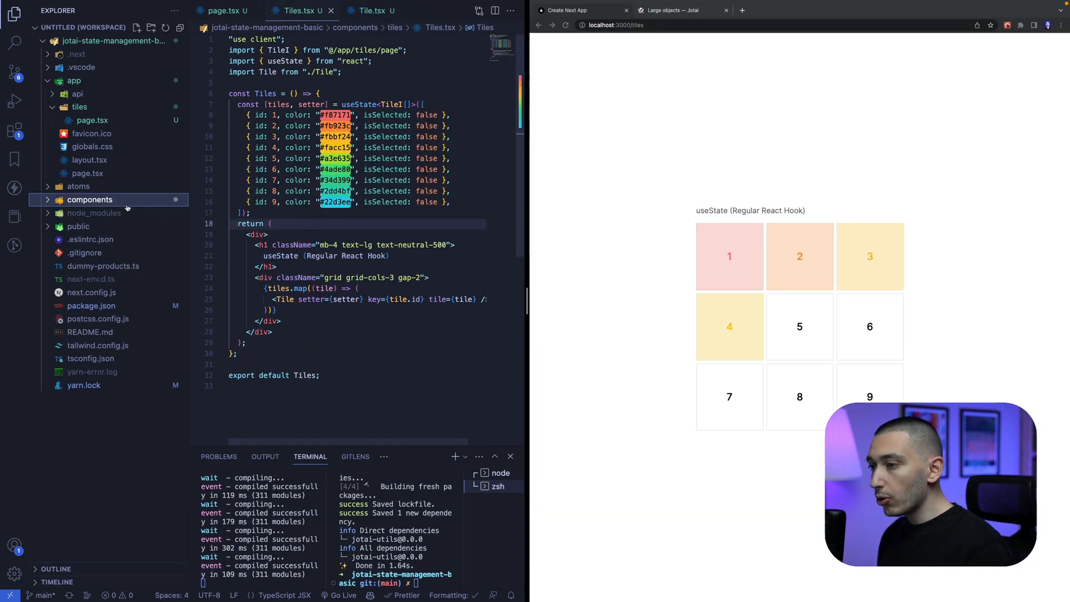
Step: Copy the original components/tiles/Tiles.tsx to duplicate it into the new tilesWithAtom folder
click(89, 200)
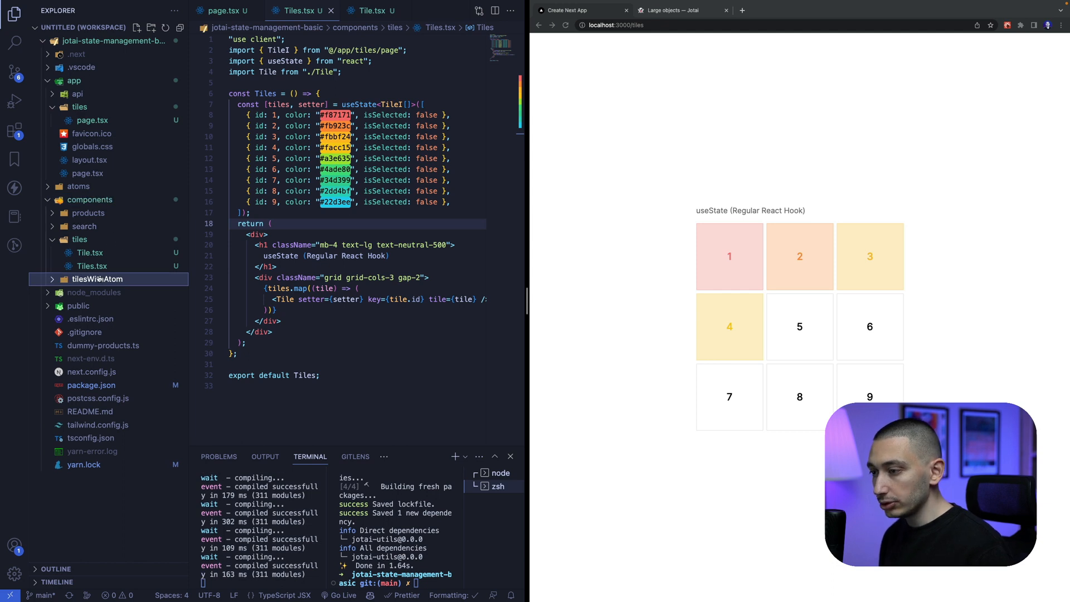
click(93, 266)
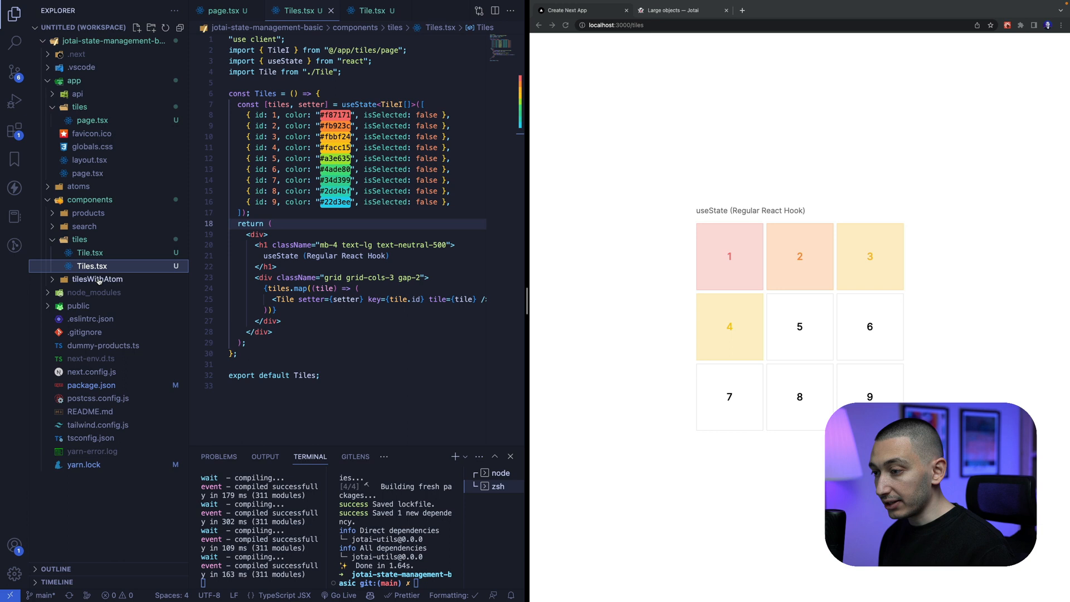
right_click(97, 278)
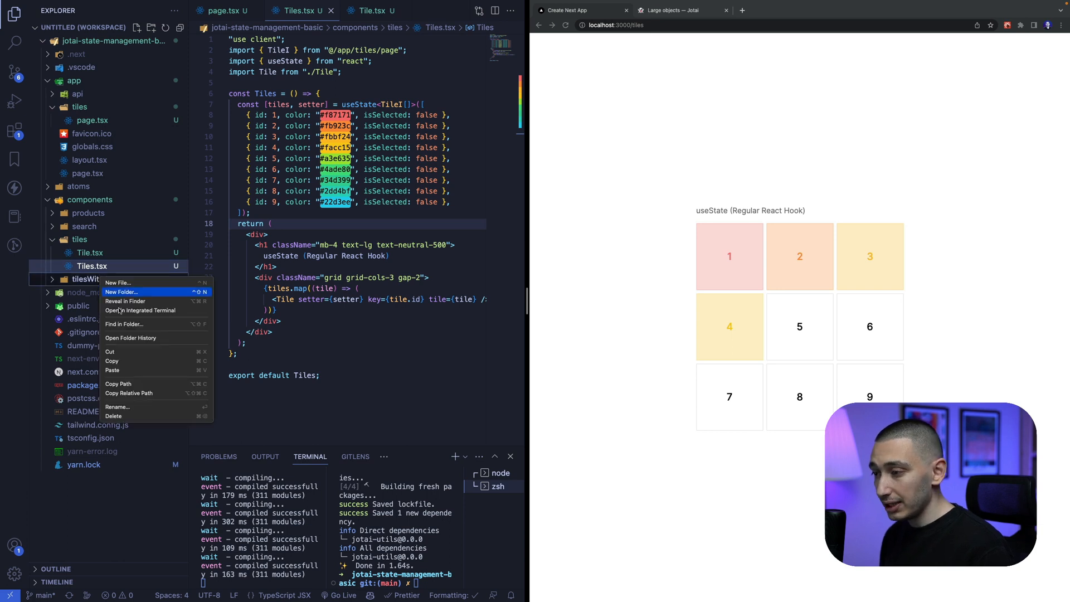
click(118, 282)
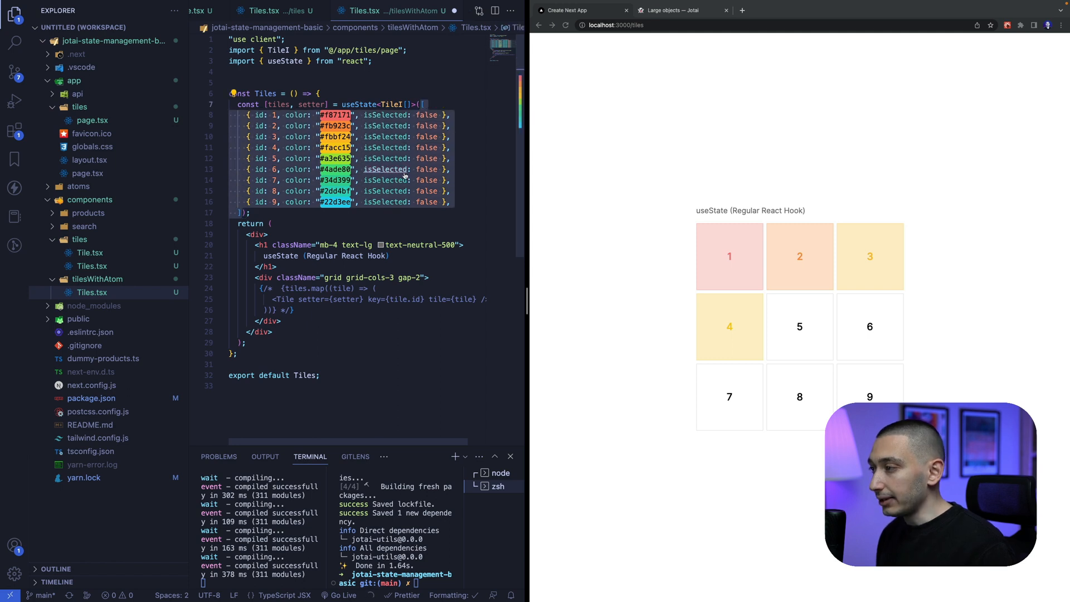
Step: Replace the useState array with const tilesAtom = atom<TileI[]>([...]) above the Tiles component
key(Delete)
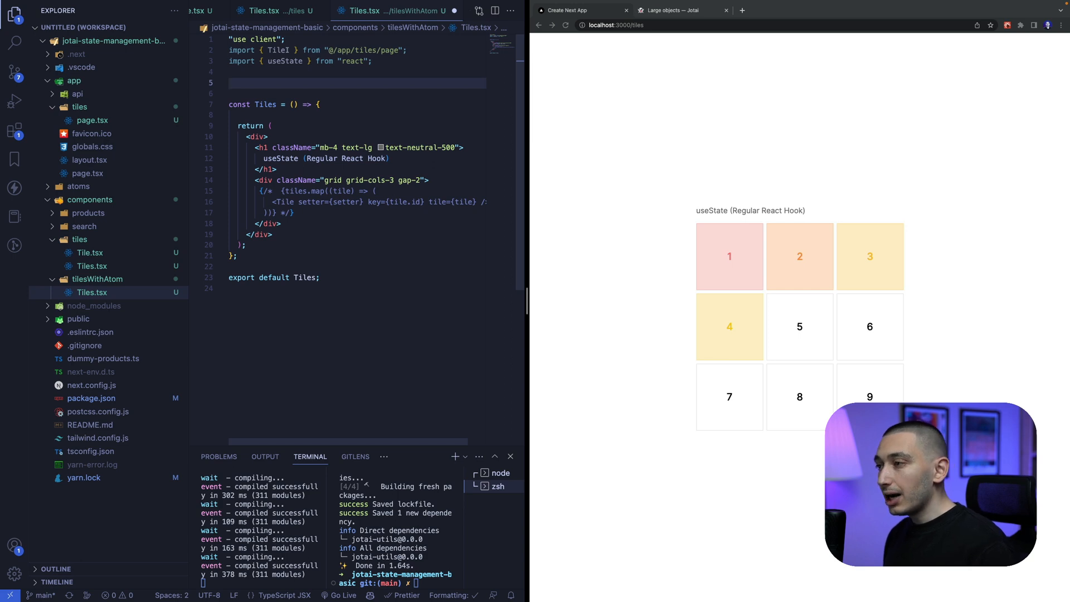
text(c)
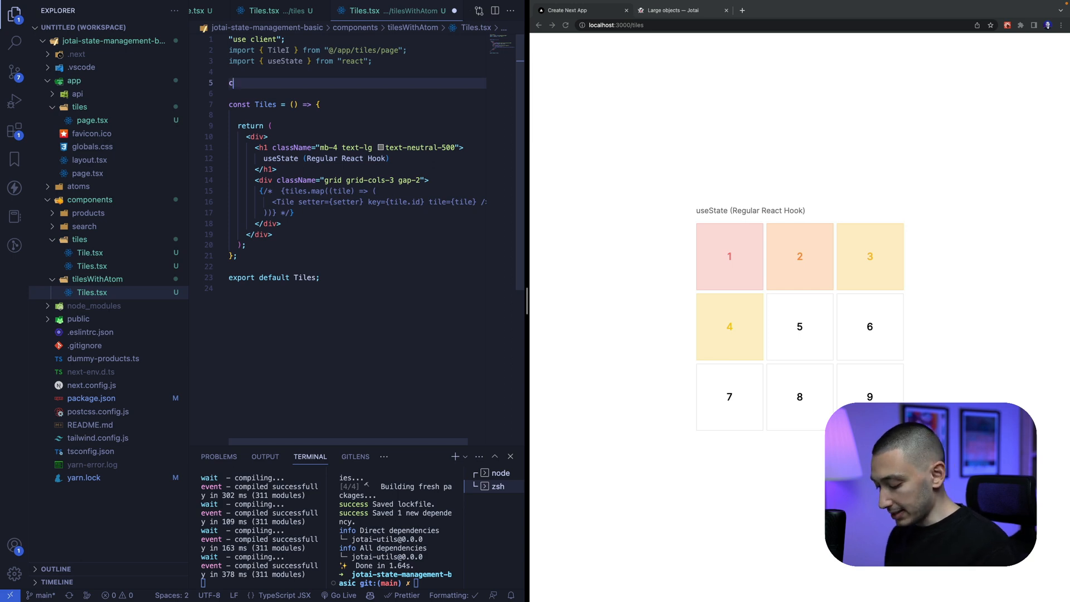
text(onst Tiles = () => {)
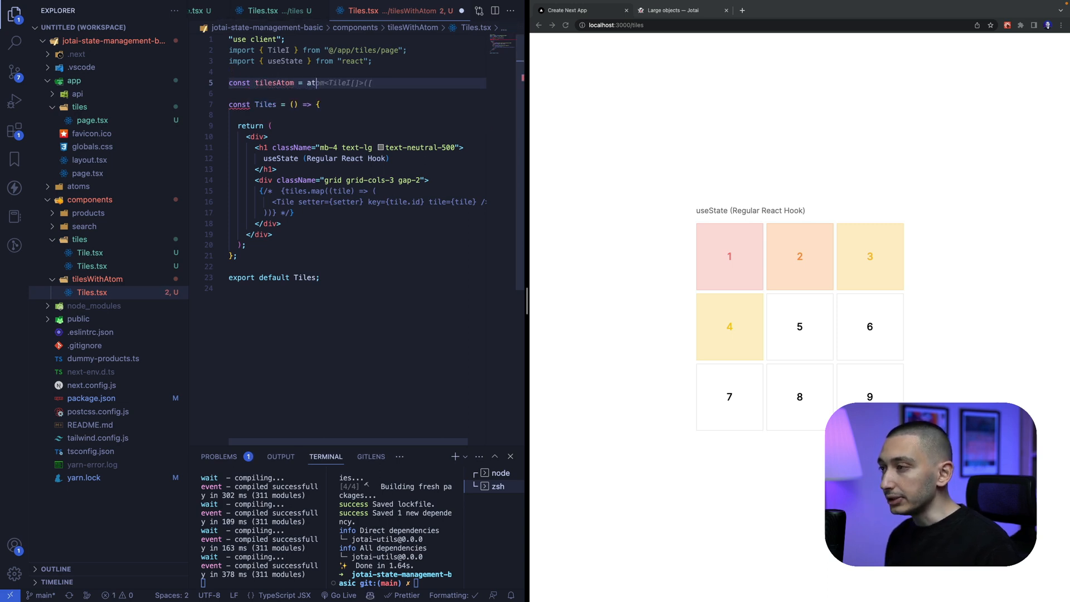
text(atom([)
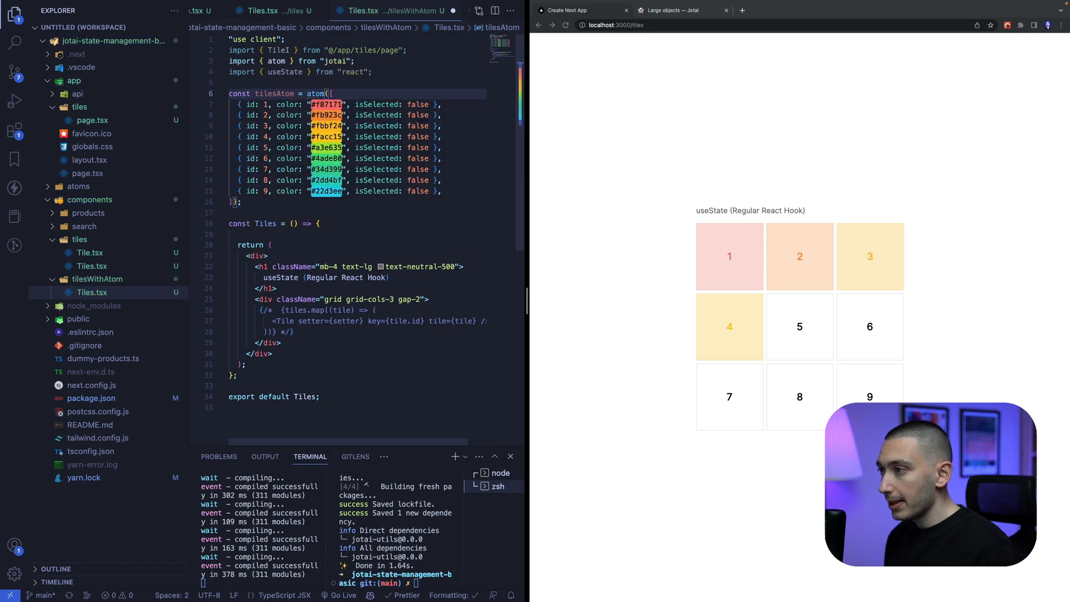
text(>Til)
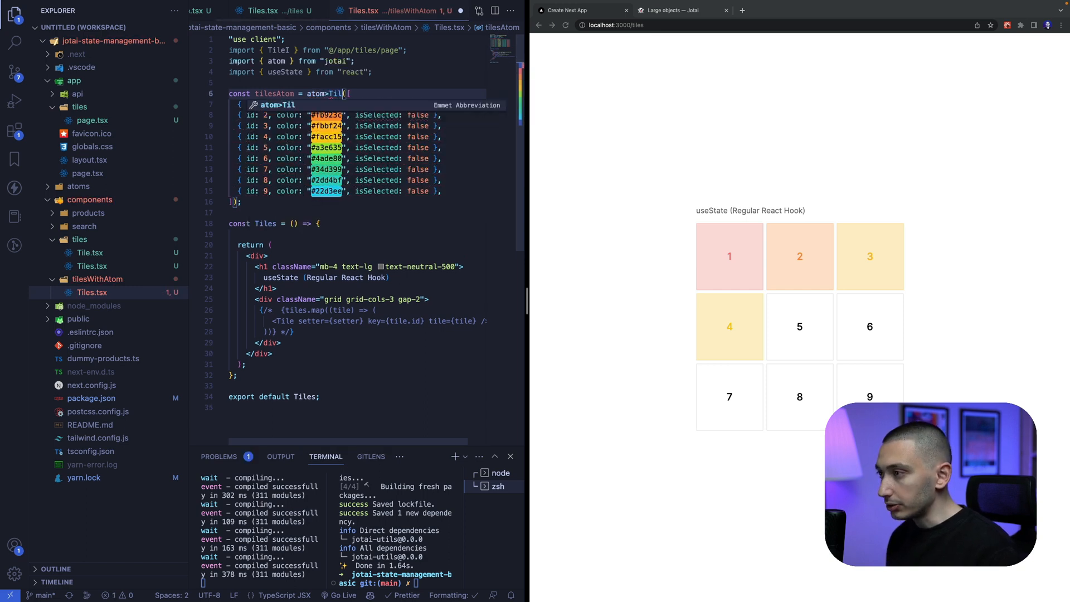
text(<)
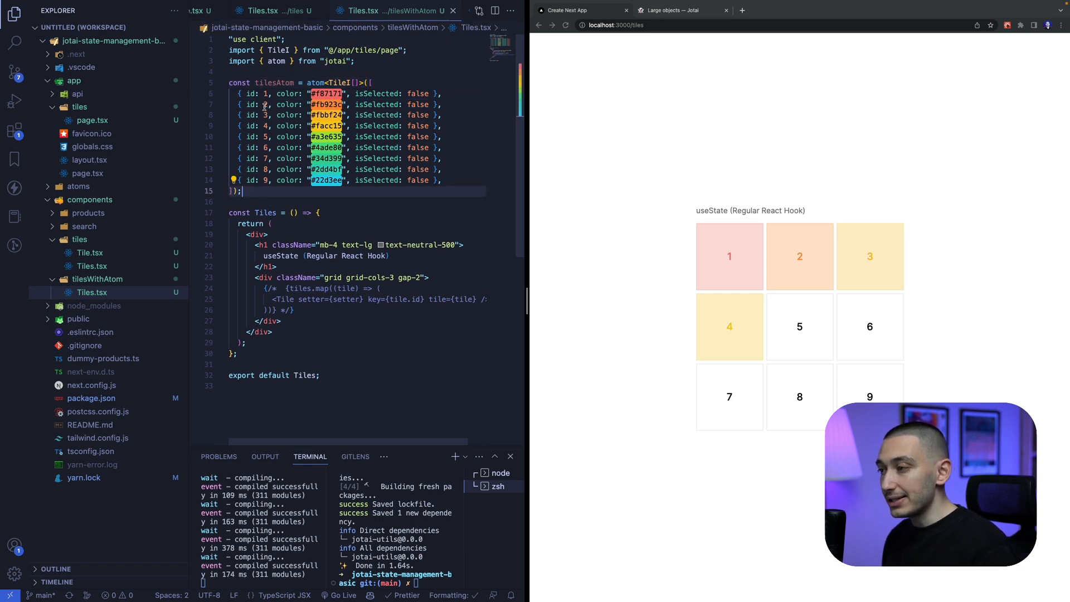
click(253, 190)
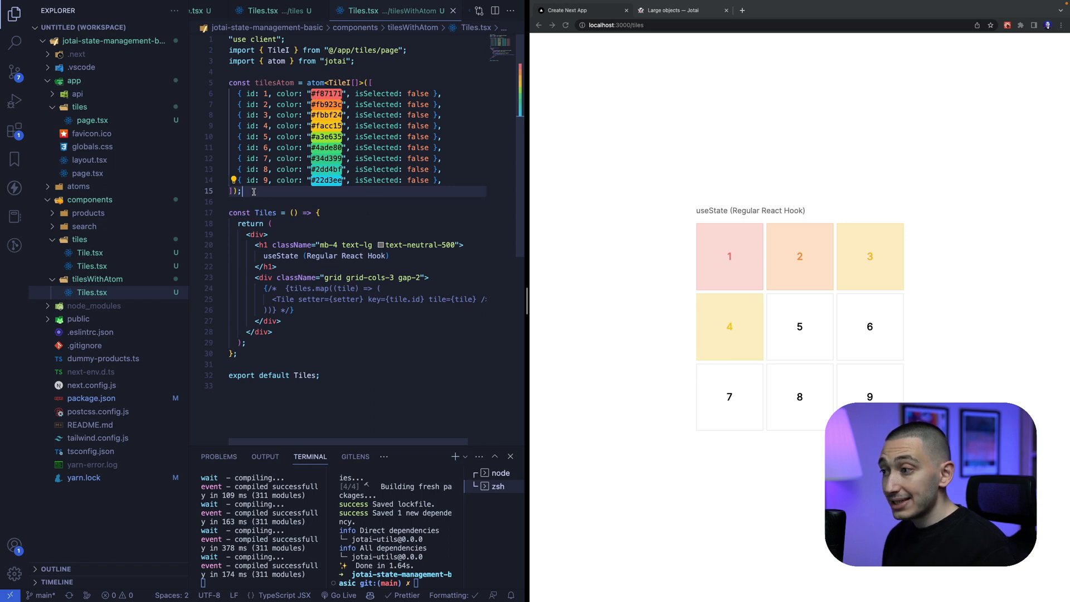
text(const)
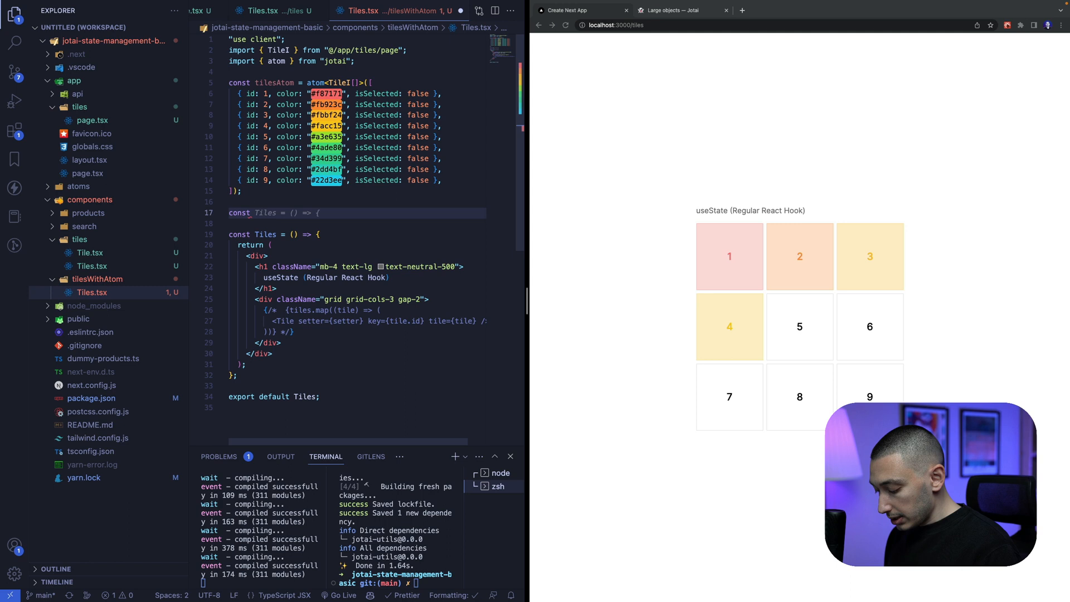
Step: Define const splittedTilesAtom = splitAtom(tilesAtom) and import splitAtom from jotai/utils
text(splitted)
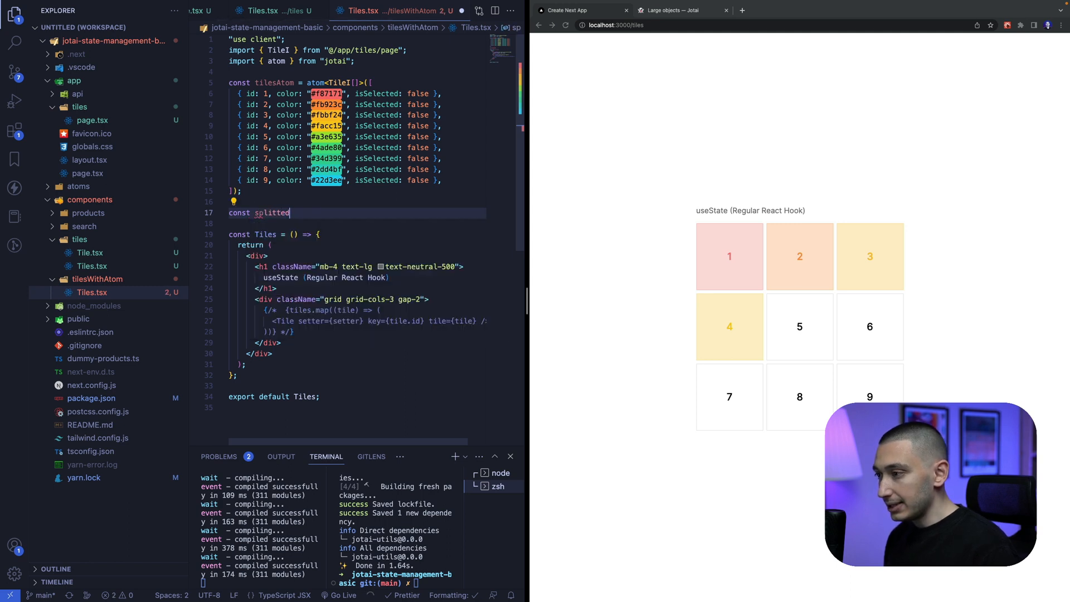
text(TilesAtom = splitAtom(tilesAtom);)
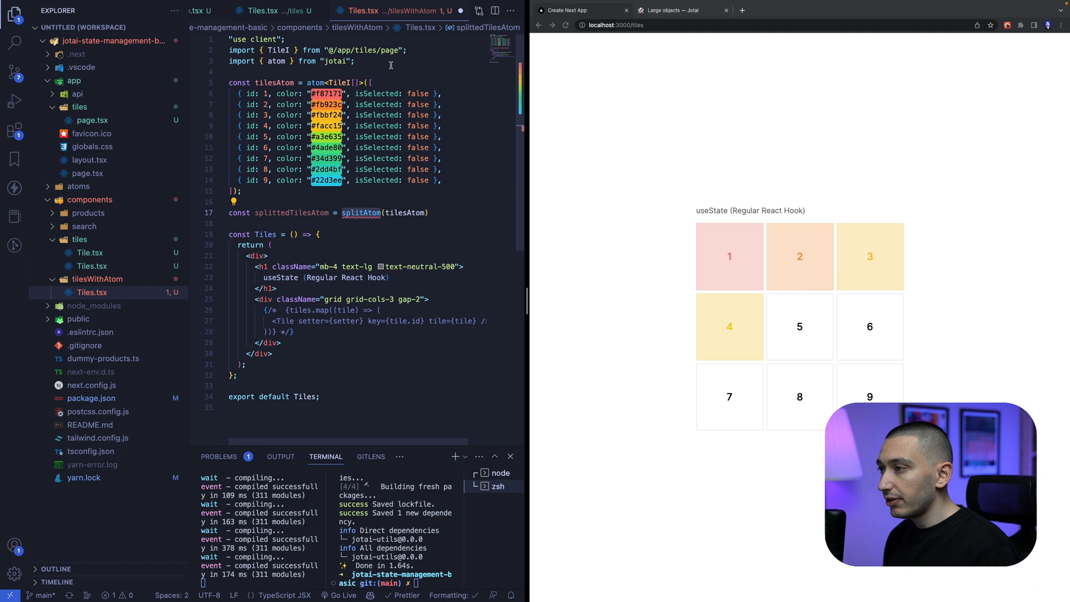
click(355, 62)
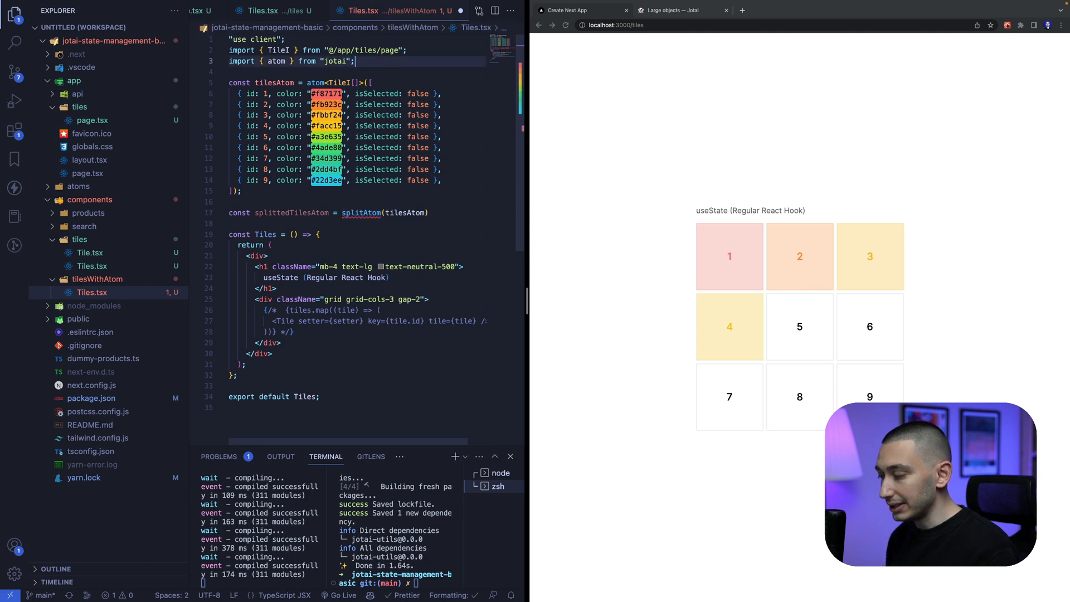
text(imp)
click(377, 320)
text(a)
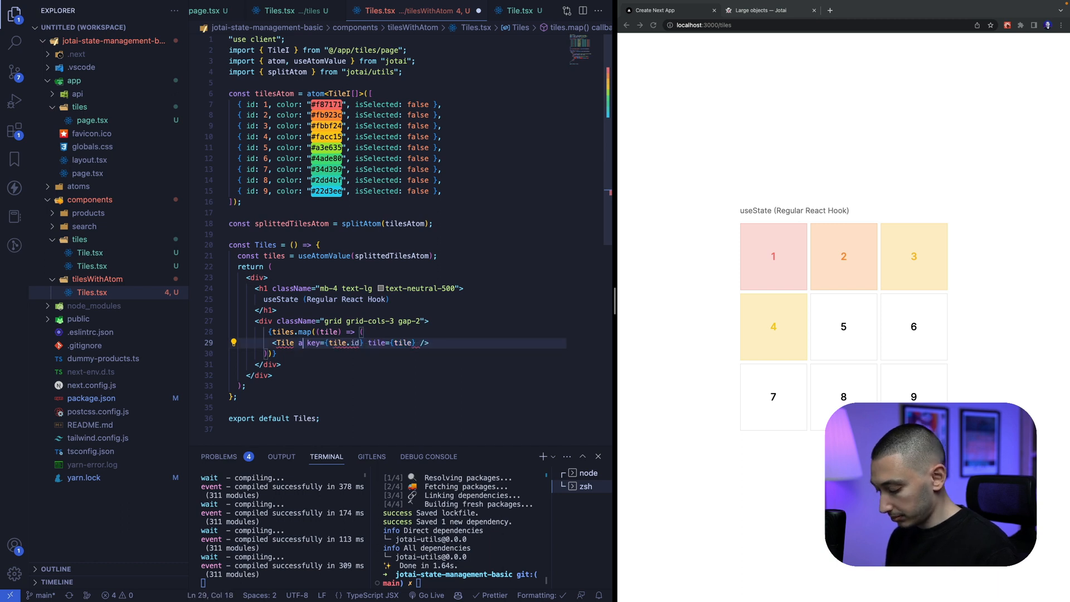
Step: Pass atom={tile} to each mapped Tile and key it by the tile atom's string form
text(tom={tile)
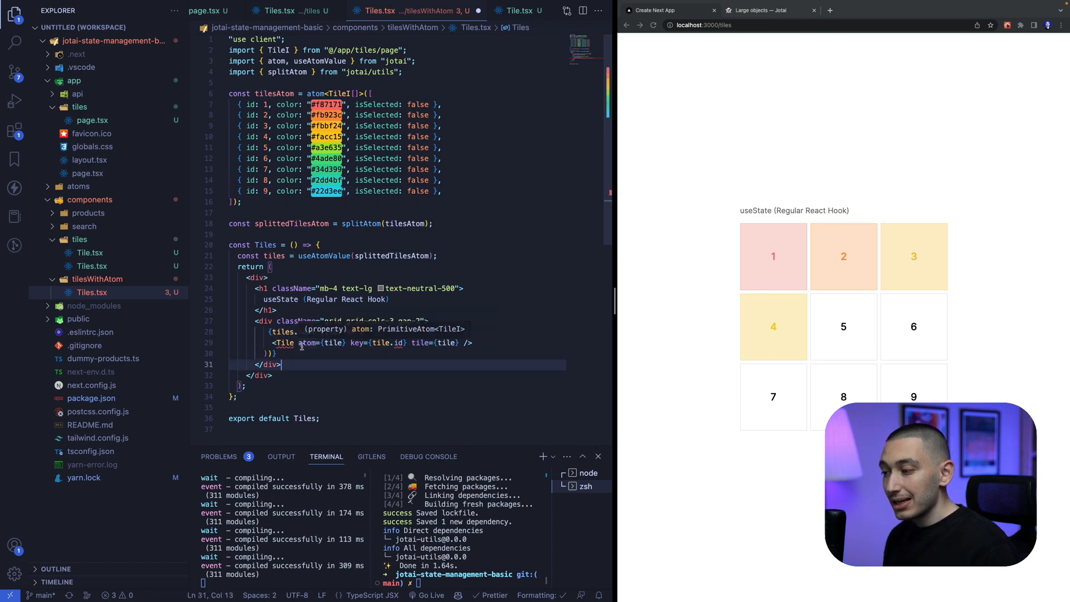
mouse_move(282, 342)
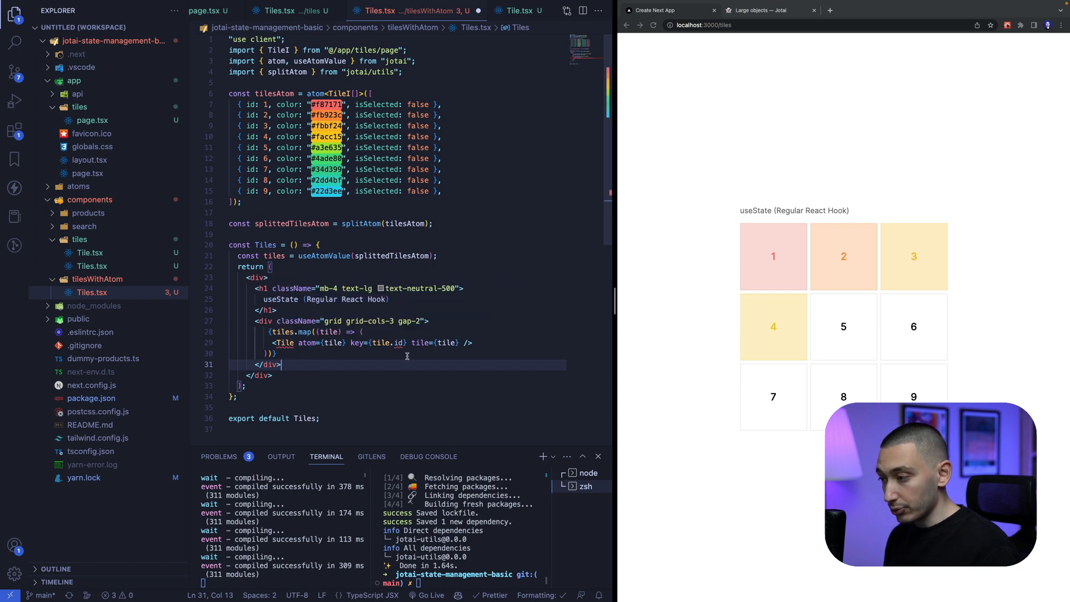
double_click(387, 342)
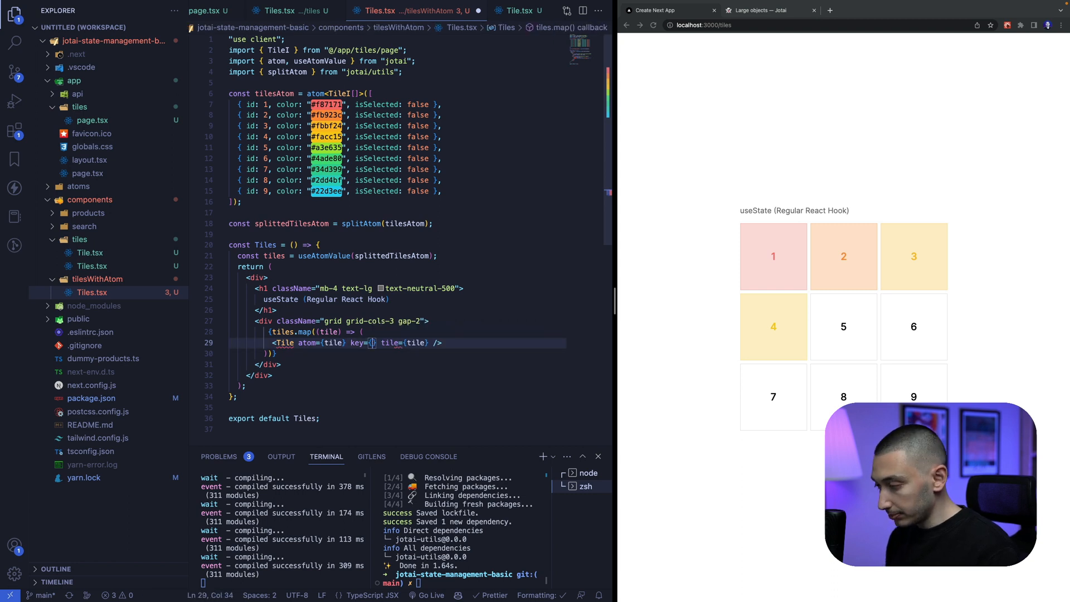
text(tile)
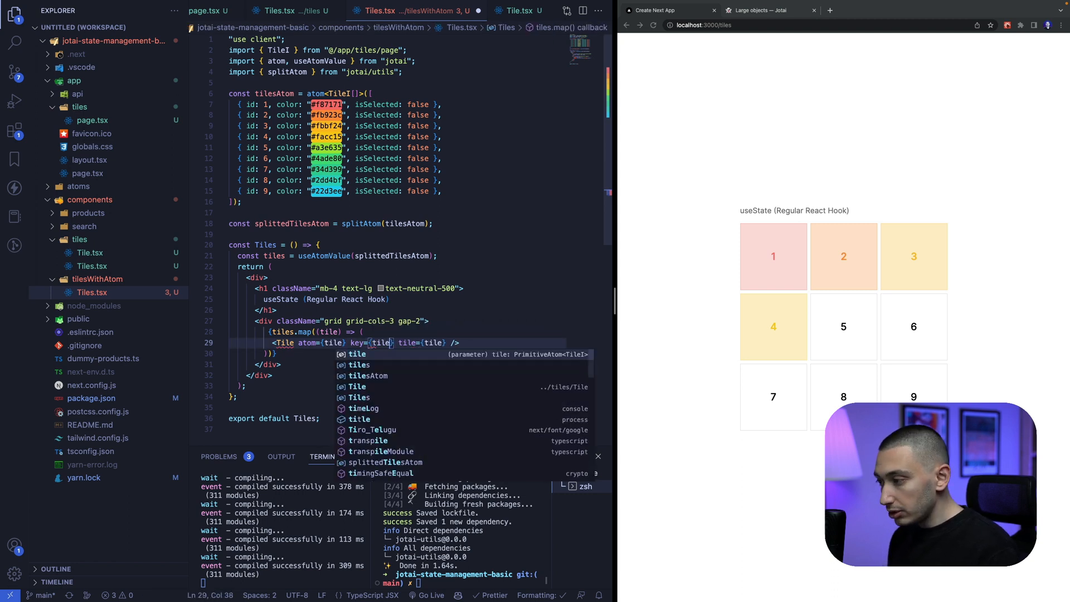
text(.toString()
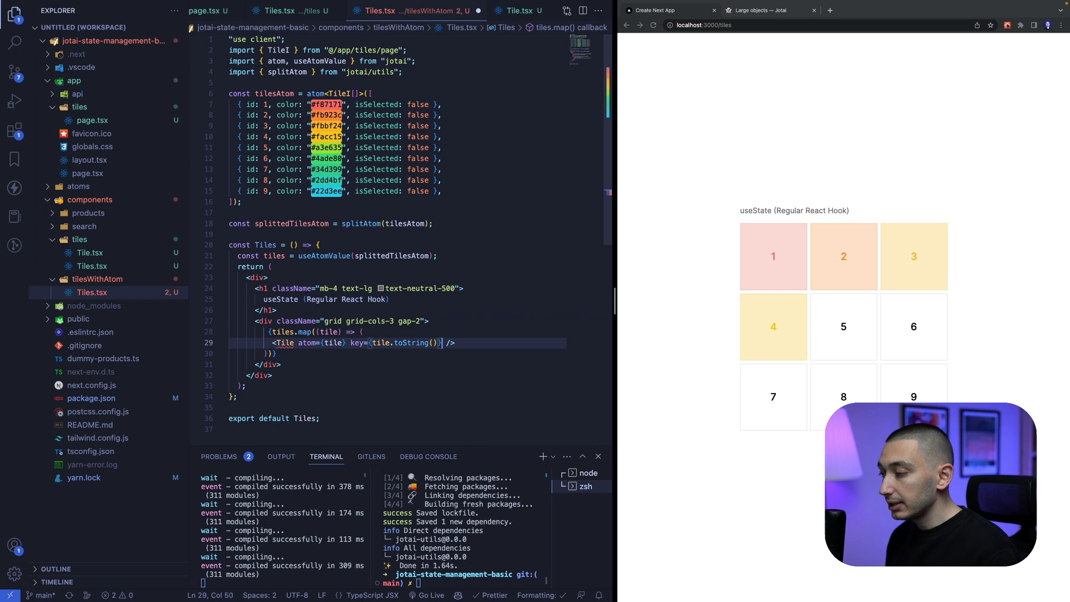
click(274, 376)
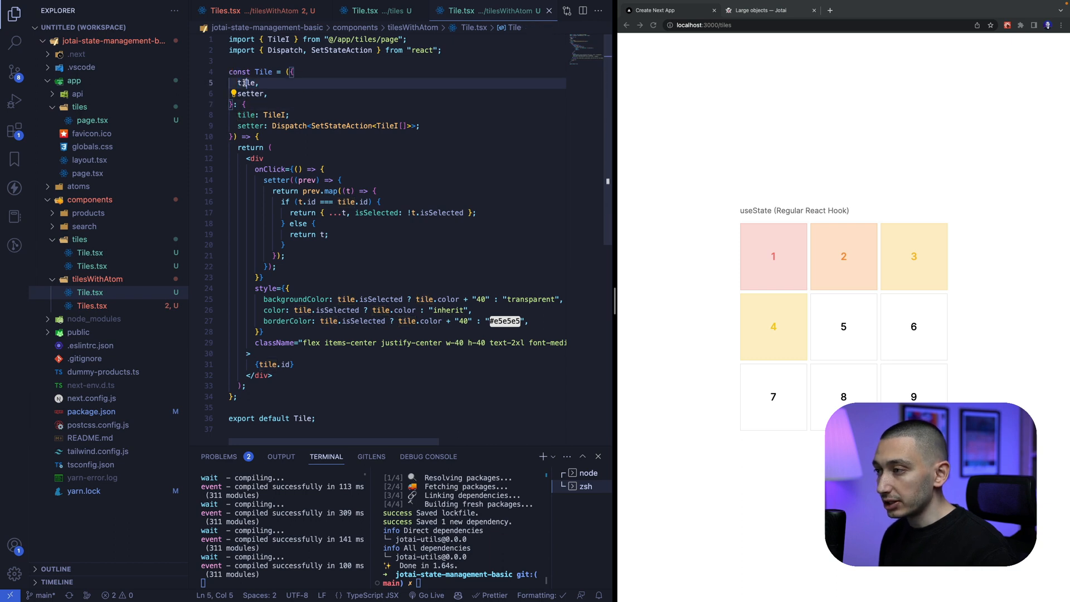
Step: Give Tile an atom prop, read it with const [tile, setter] = useAtom(atom), flip prev.isSelected in the handler, and save
text(atom)
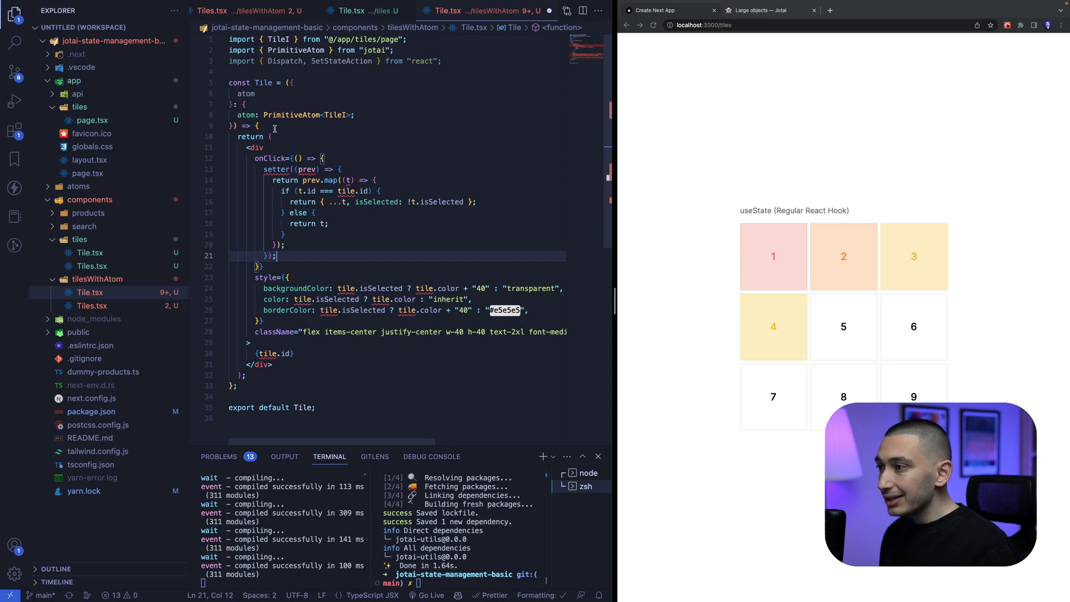
double_click(245, 94)
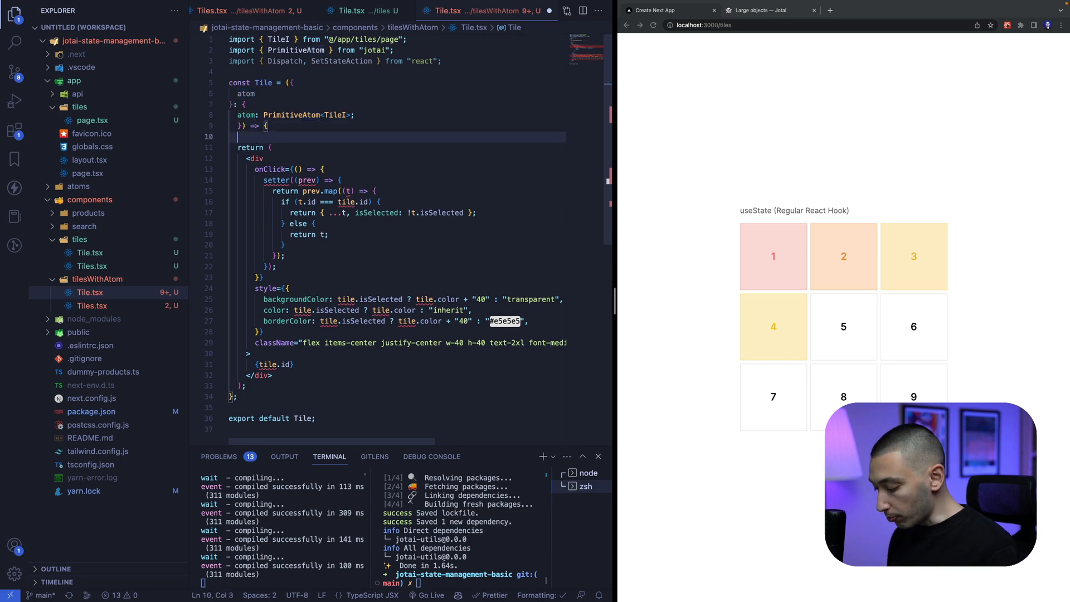
text(const [tile, setter] = useAtom(atom);)
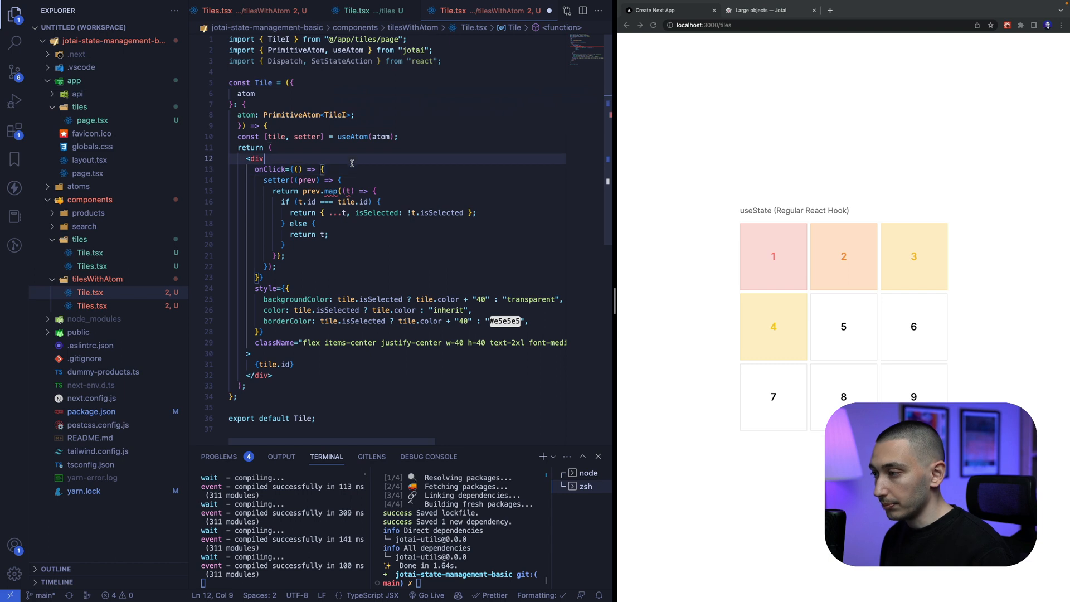
click(287, 256)
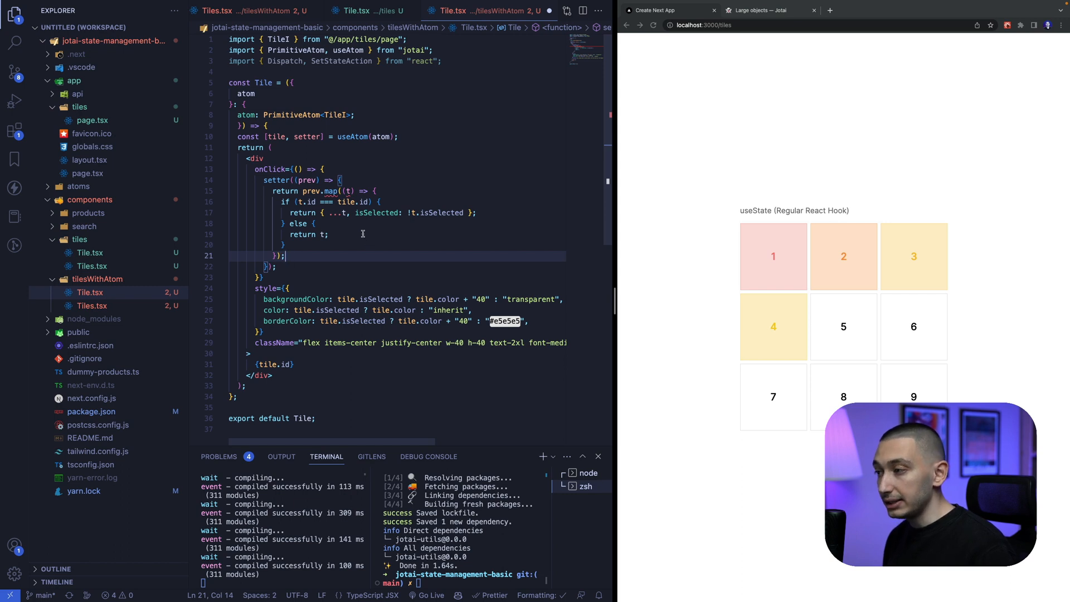
mouse_move(357, 238)
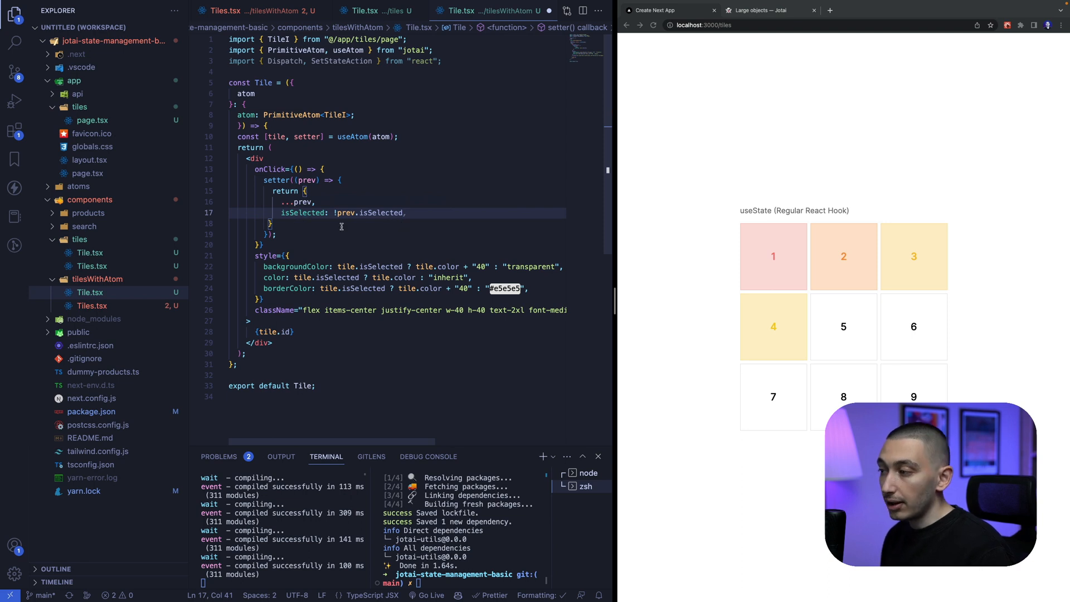
key(Backspace)
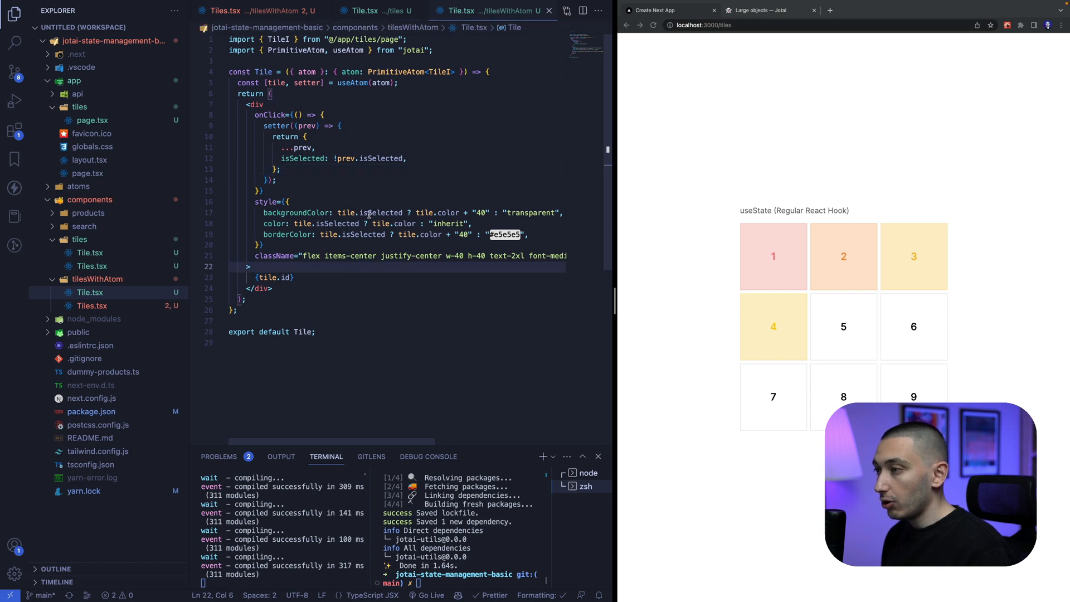
Step: In tilesWithAtom/Tiles.tsx, import the local Tile component from './Tile'
click(325, 115)
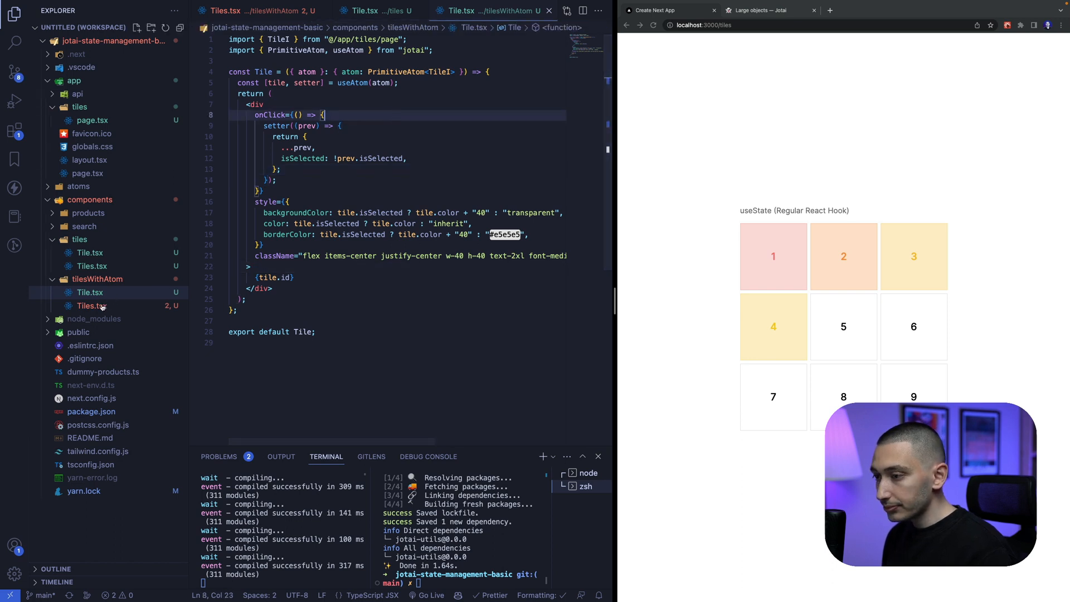
click(92, 306)
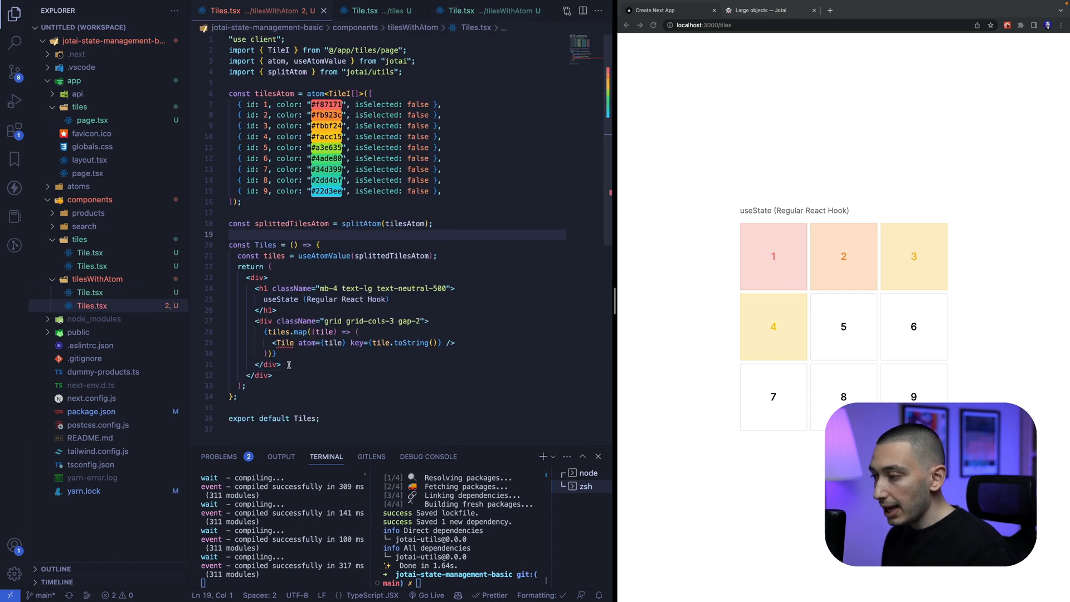
mouse_move(283, 342)
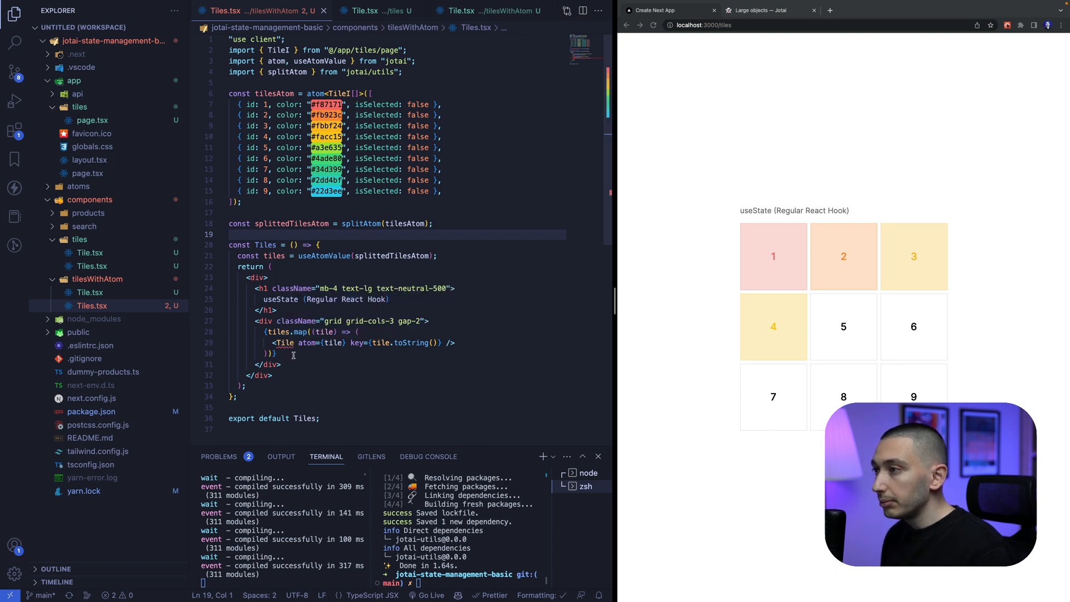
click(283, 342)
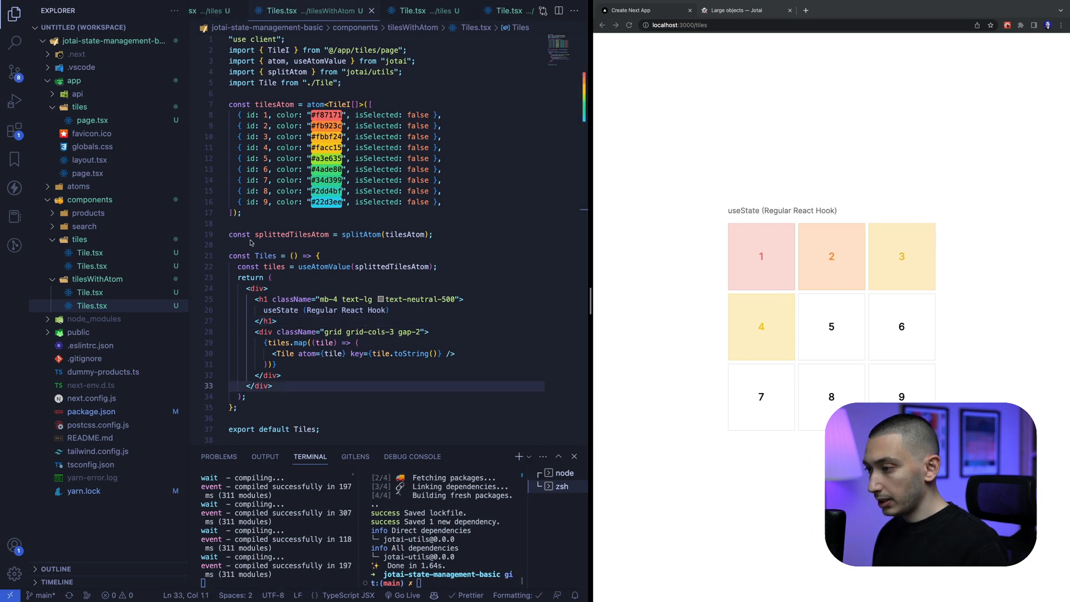
Step: Rename the Tiles component to TilesWithAtom
click(232, 255)
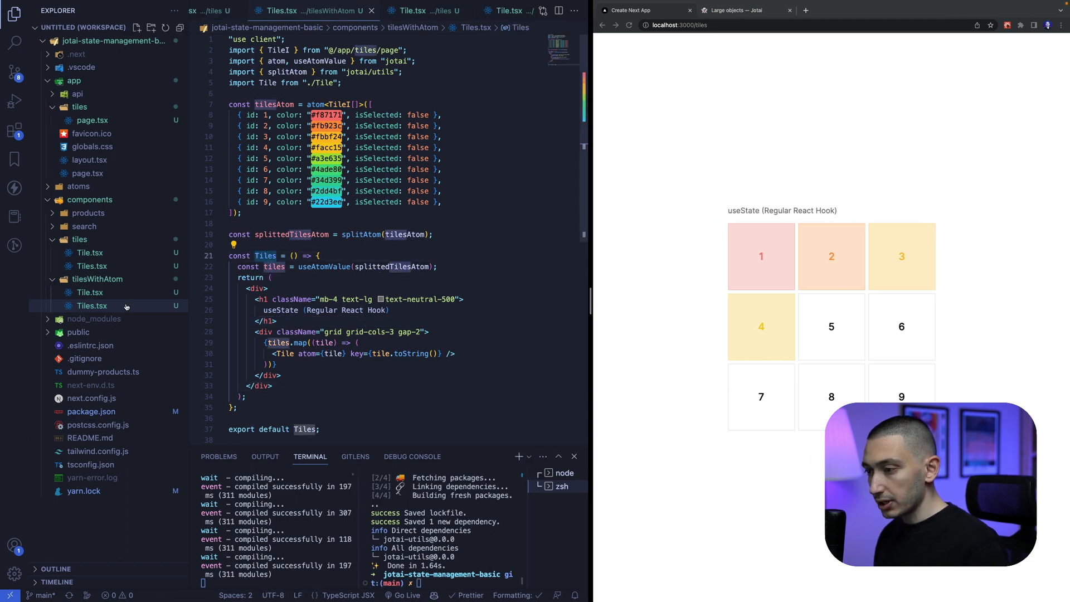
mouse_move(122, 186)
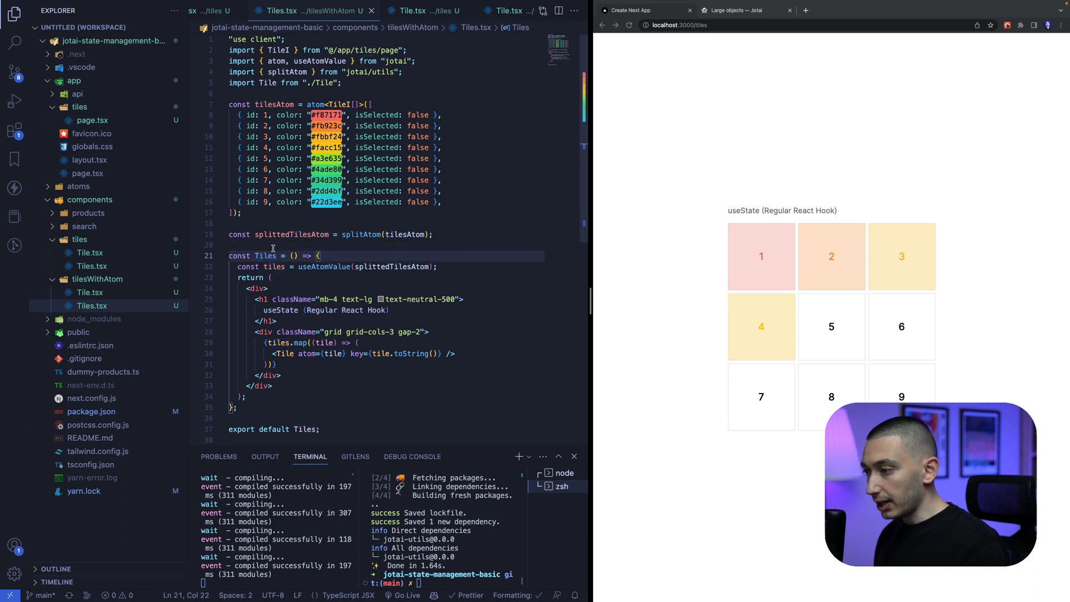
click(265, 255)
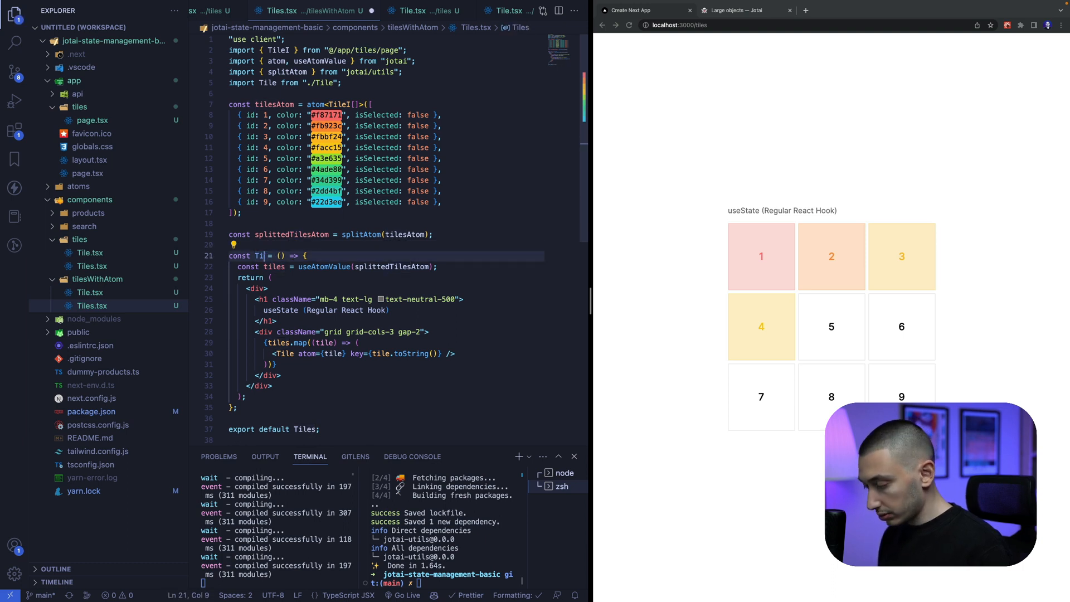
text(lesWithAtom)
text(<Til)
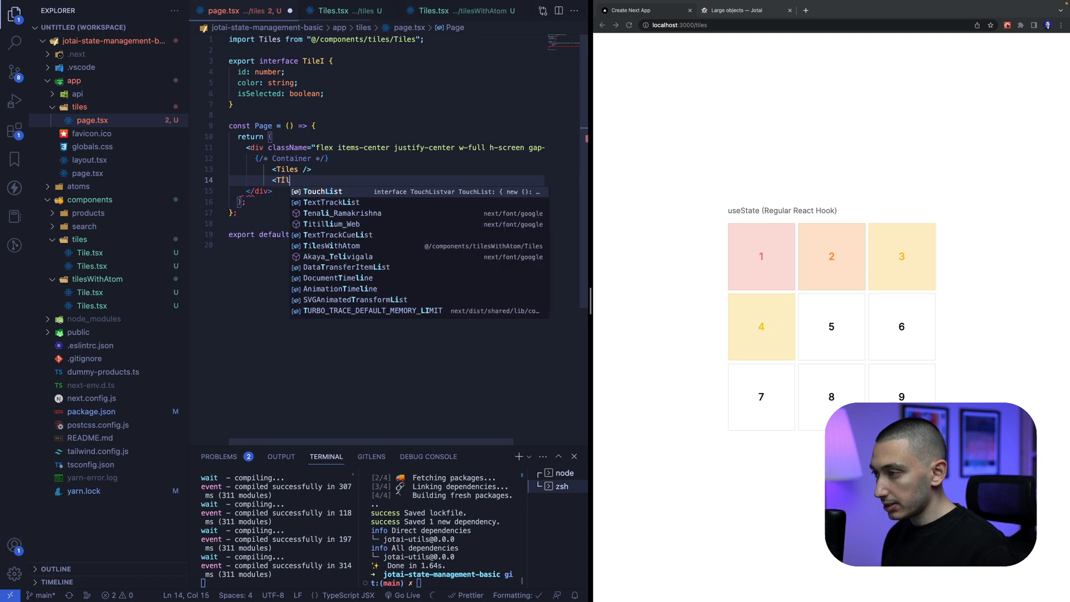
Step: Render <TilesWithAtom /> in the tiles page with the heading 'Jotai (splitAtom Version)'
text(es)
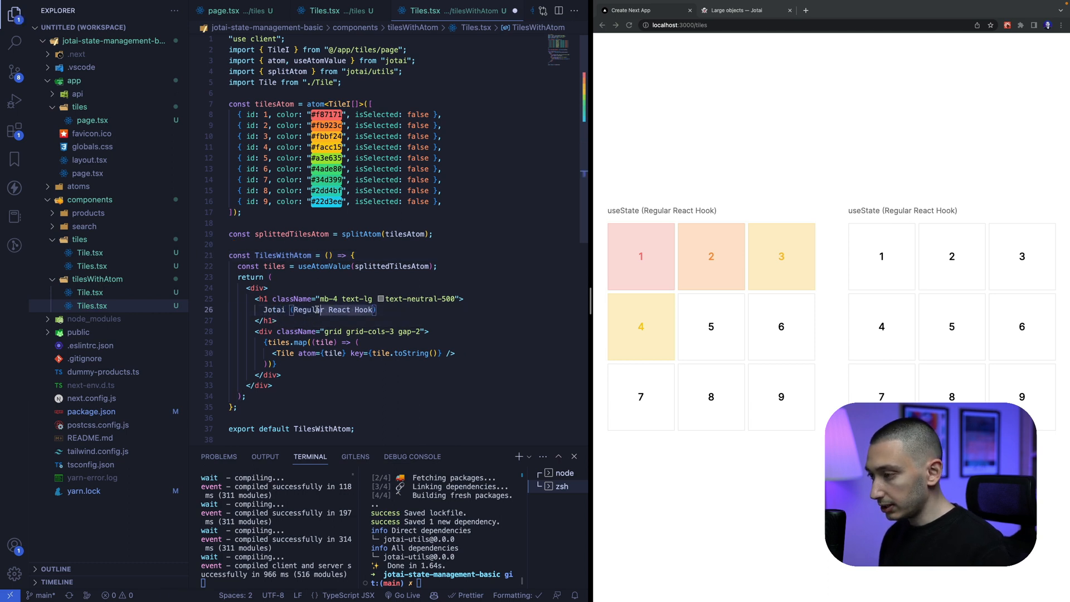
text(use)
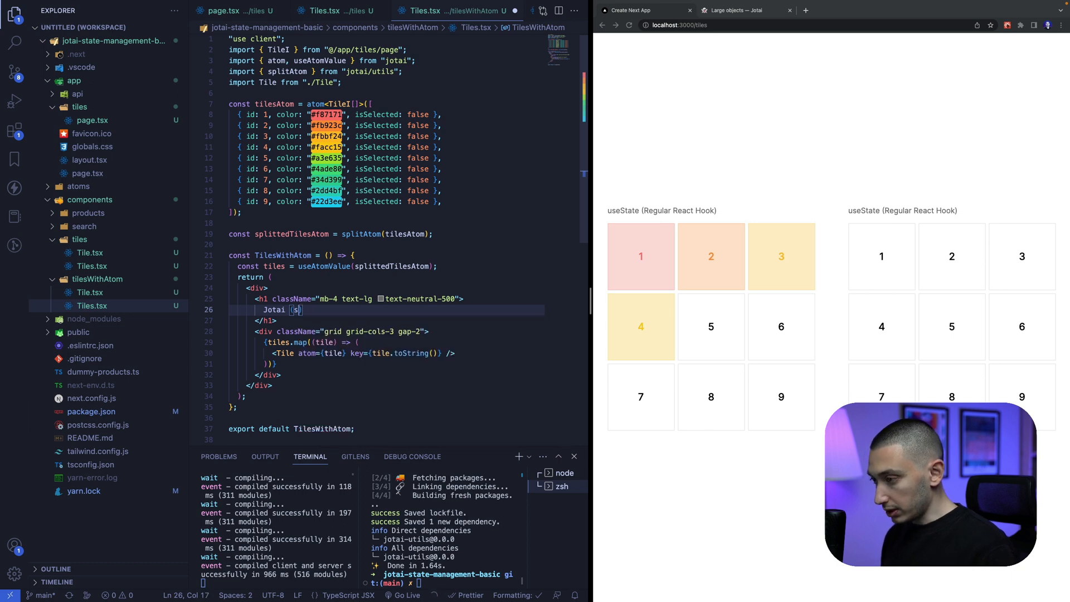
text(splitAtom Version)
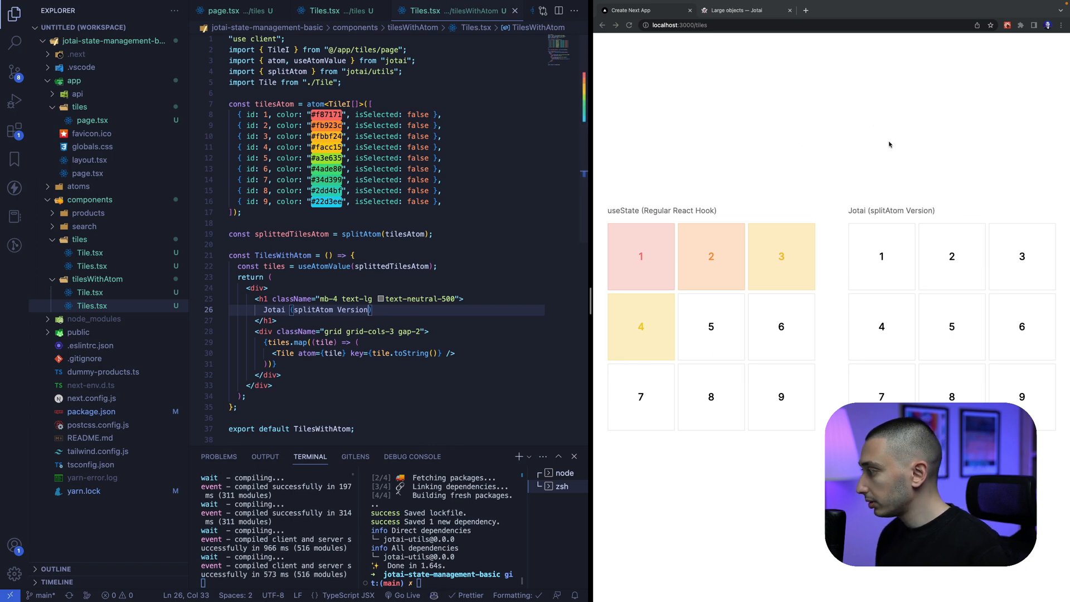
Step: Toggle tiles in the Jotai grid in the browser and bring up the page's context menu
click(880, 257)
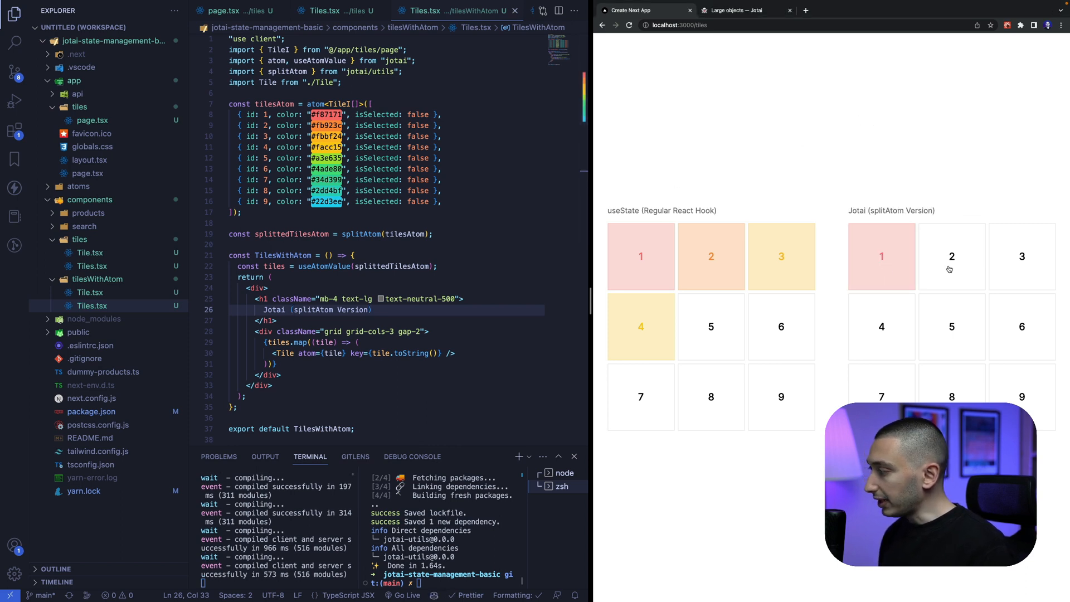
click(1022, 256)
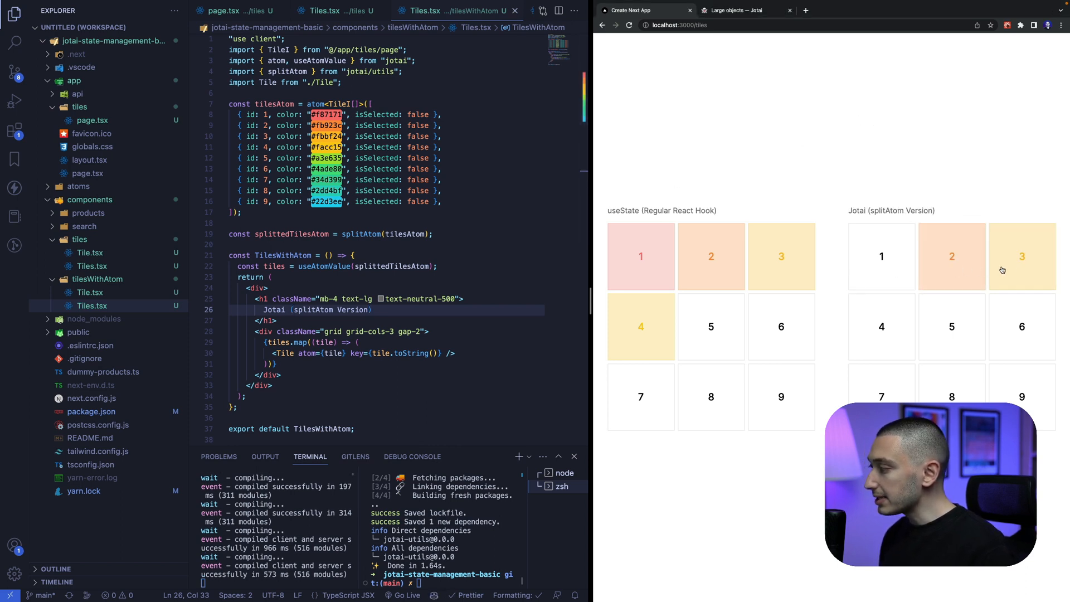
right_click(1022, 256)
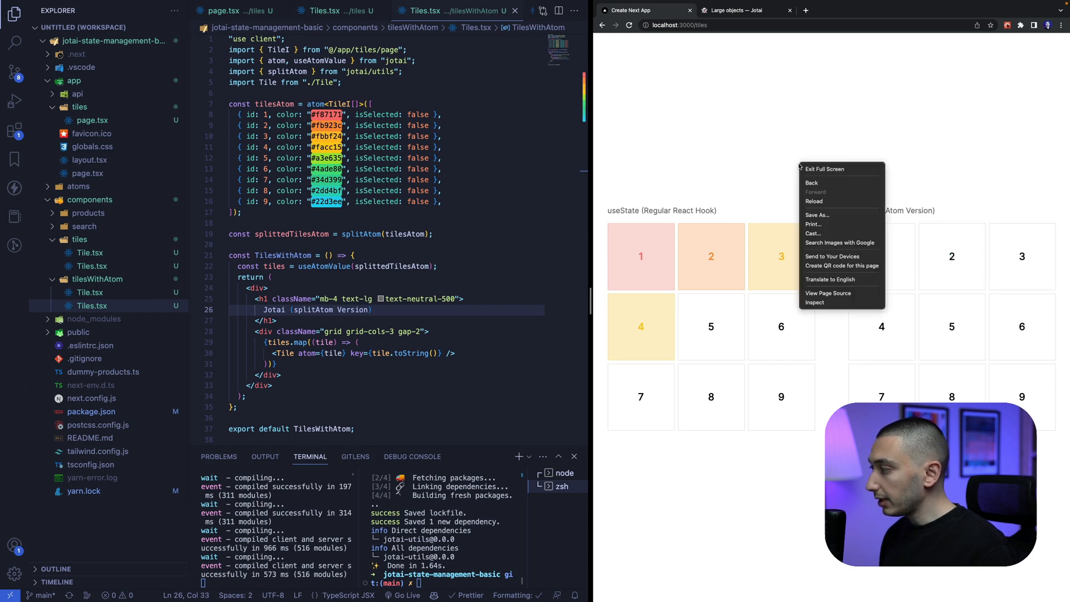
Step: Inspect the page to show DevTools, then toggle tiles 2 and 1 in the Jotai grid
click(814, 302)
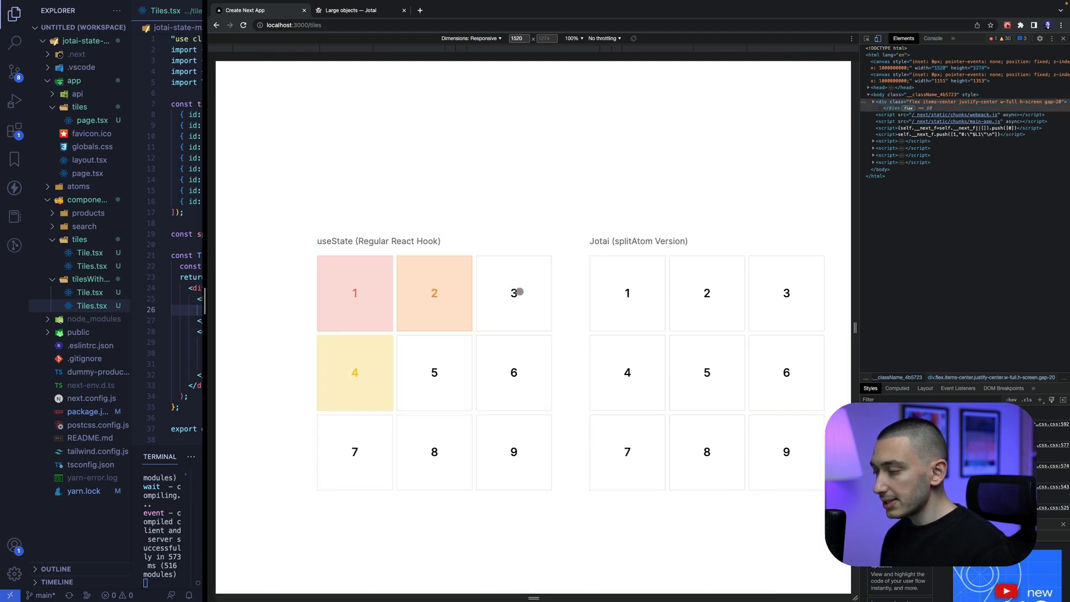
mouse_move(576, 296)
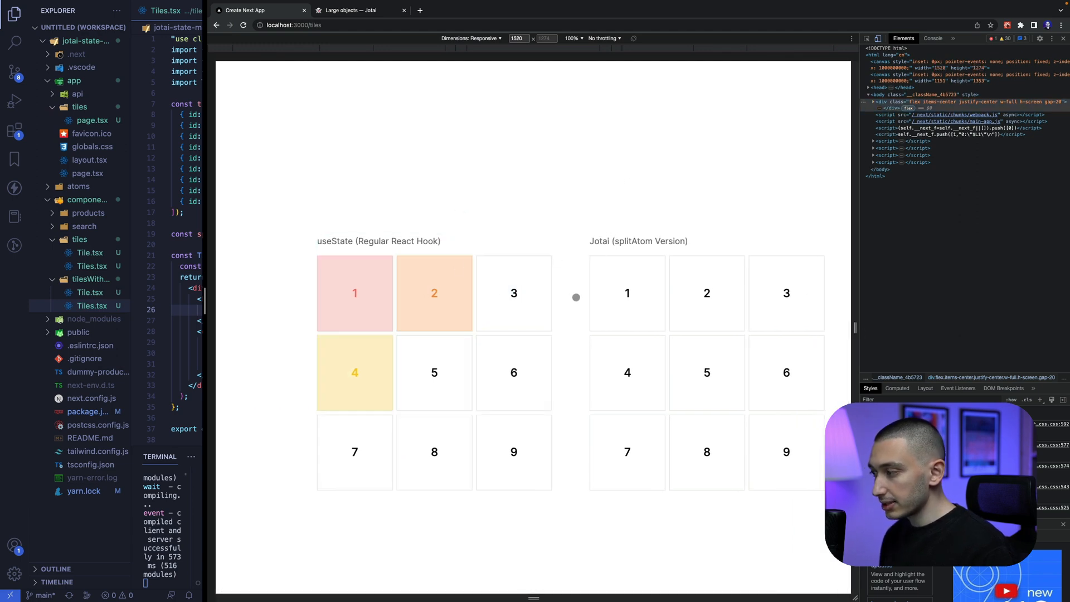
click(707, 293)
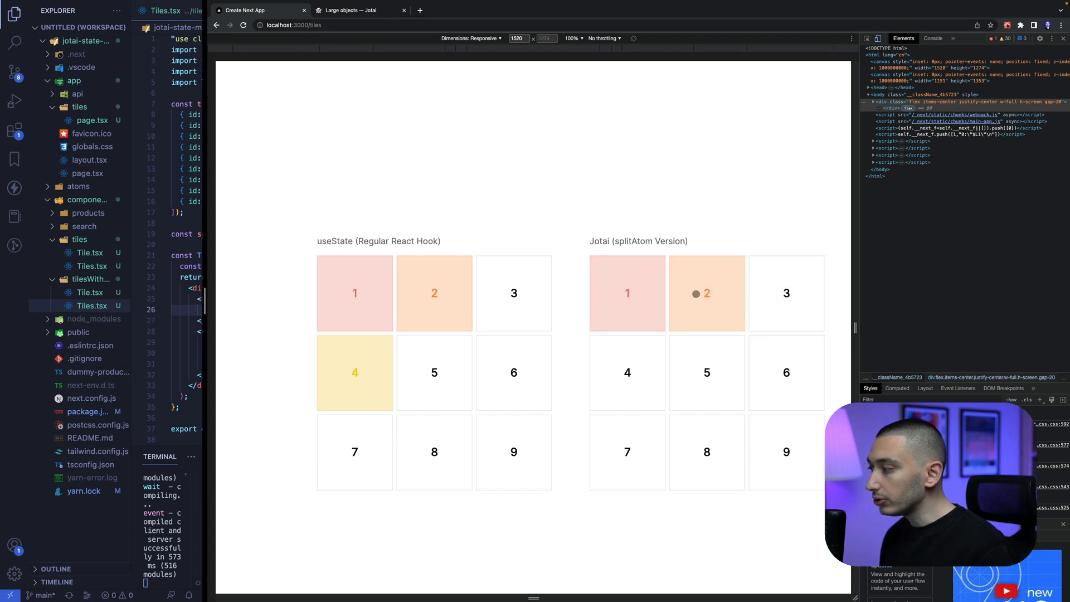
click(626, 293)
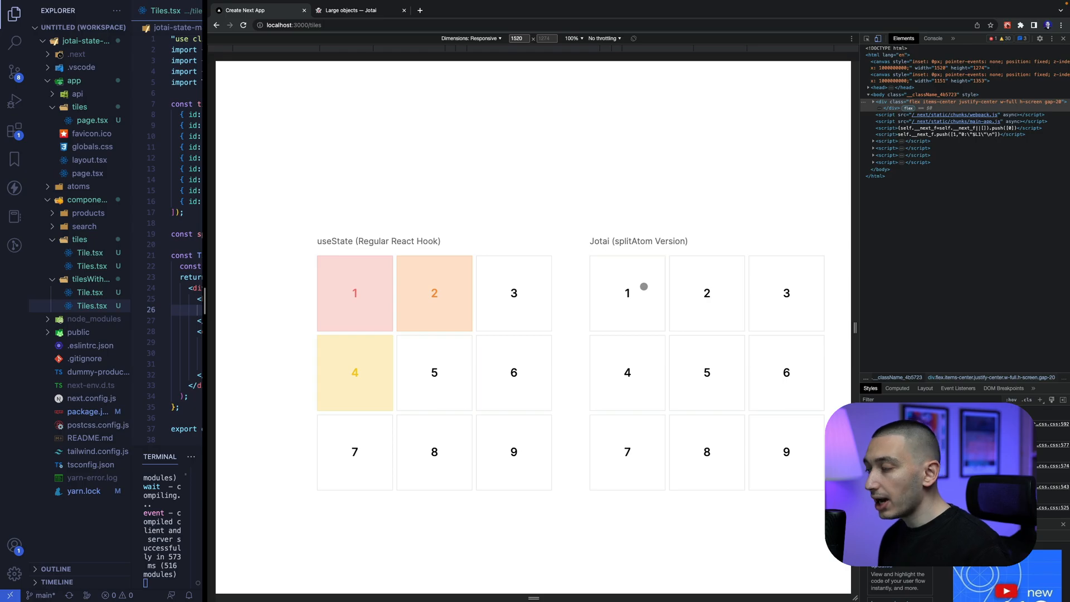